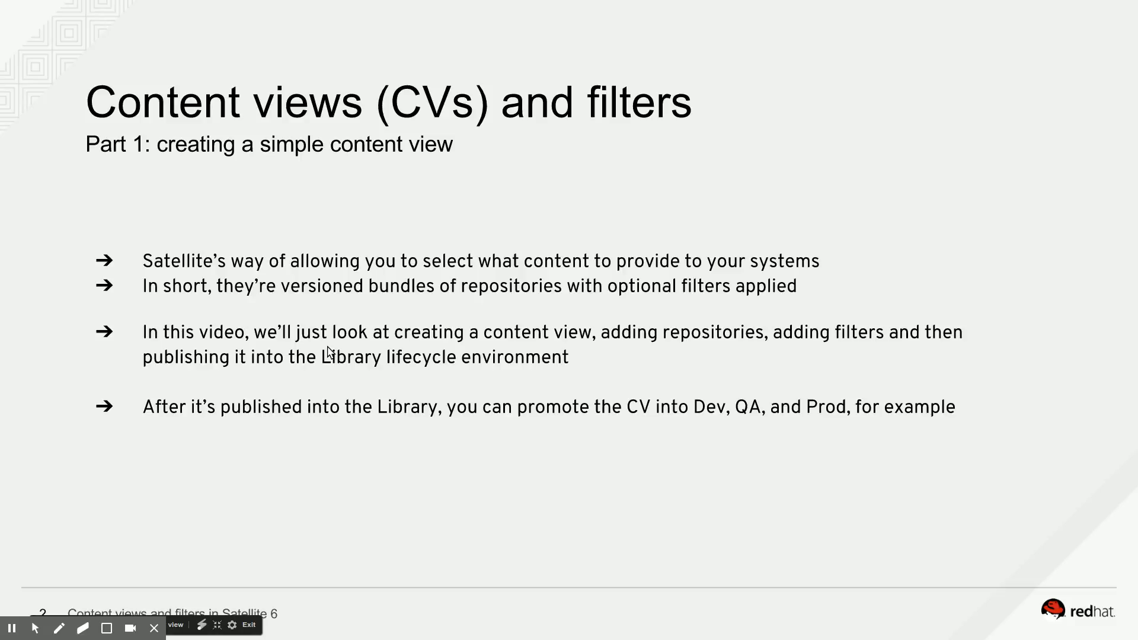
Enter the admin credentials on the Satellite login page and submit them
click(249, 624)
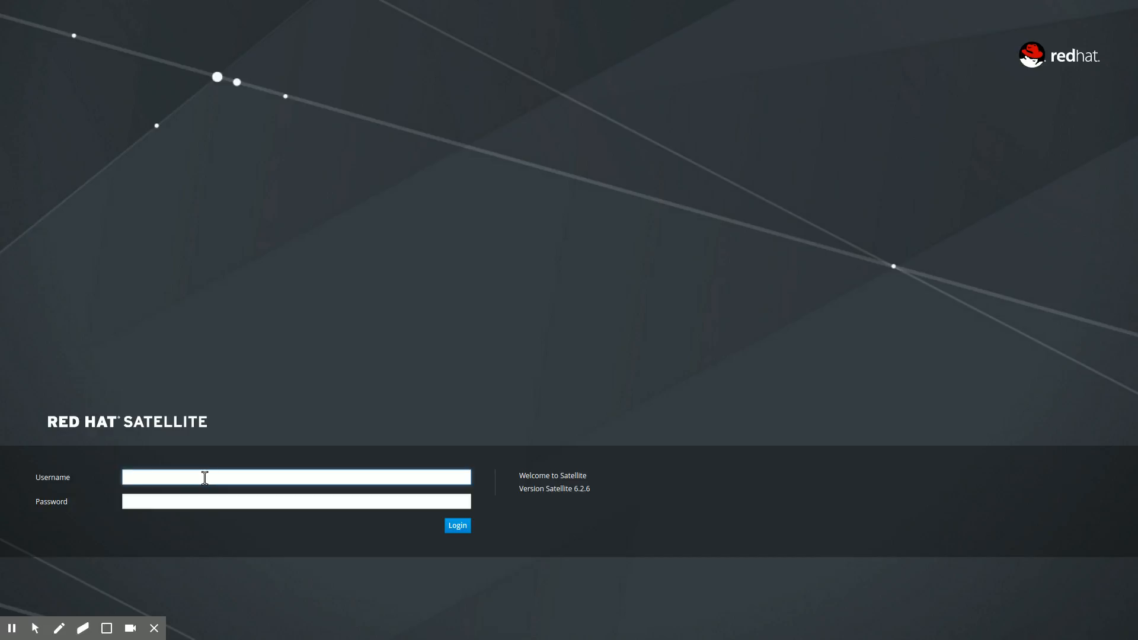
text(admin)
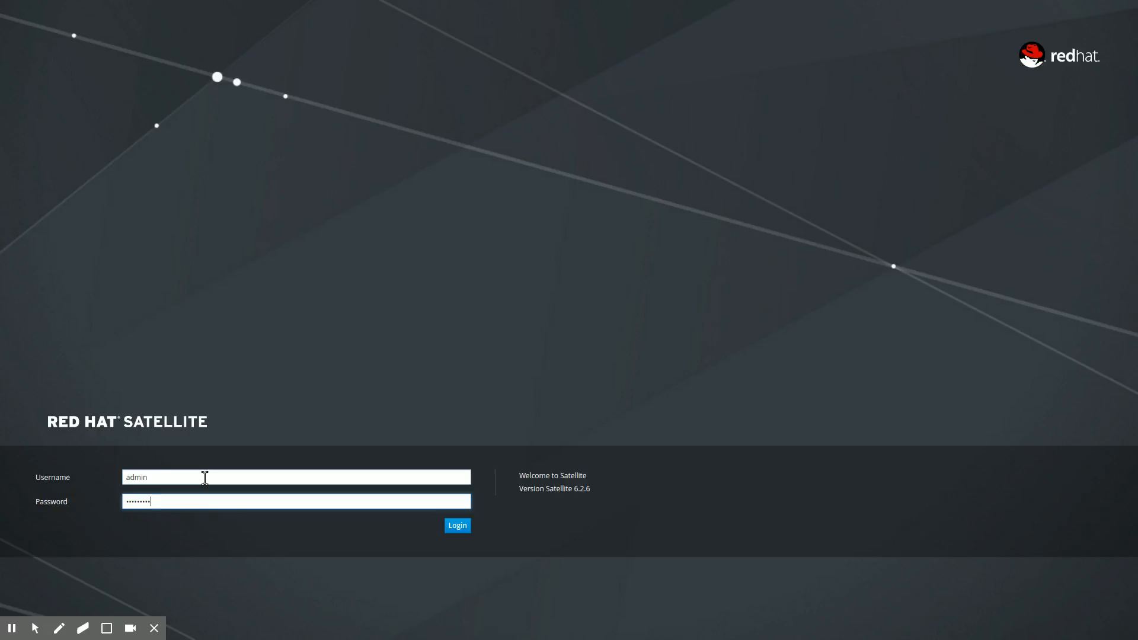
click(456, 524)
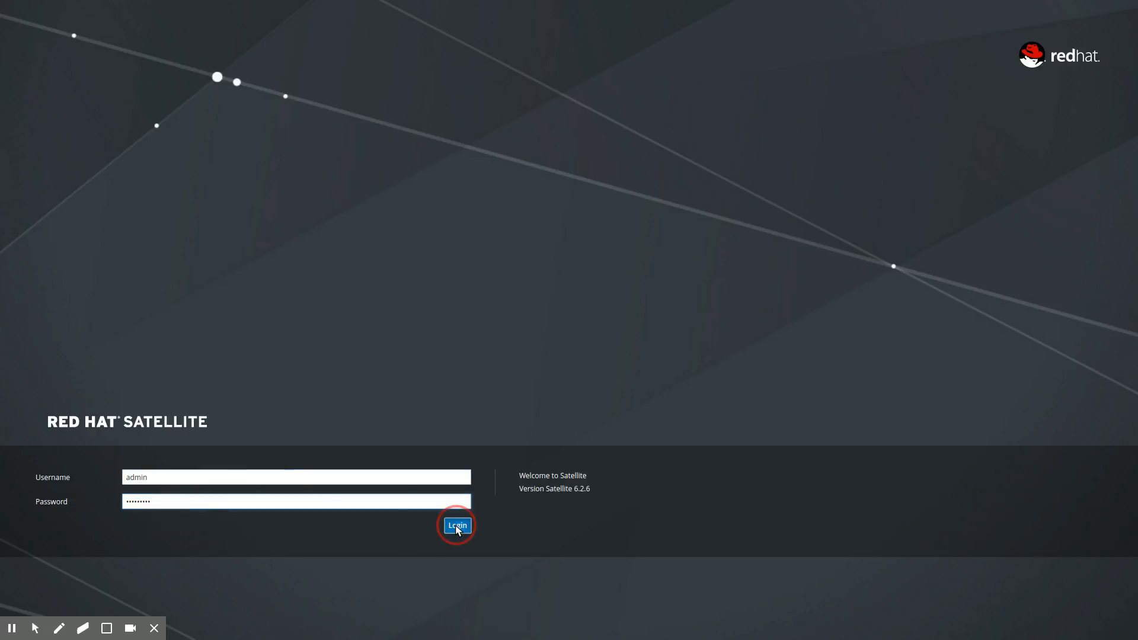
Go to Content > Content Views to show the 13 existing views
click(456, 525)
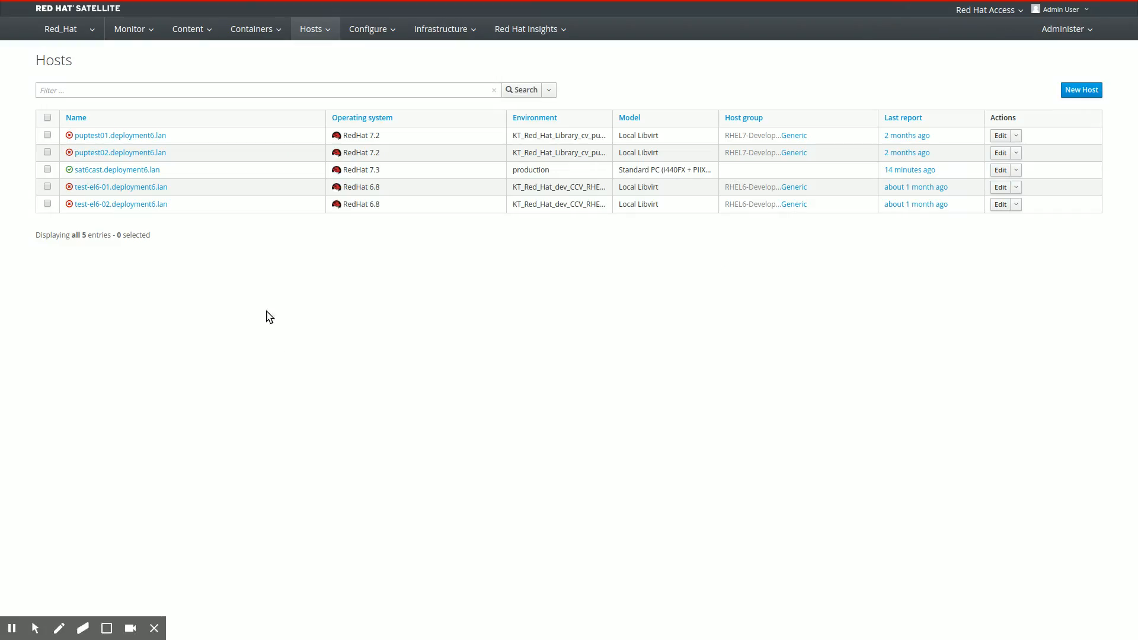
click(187, 29)
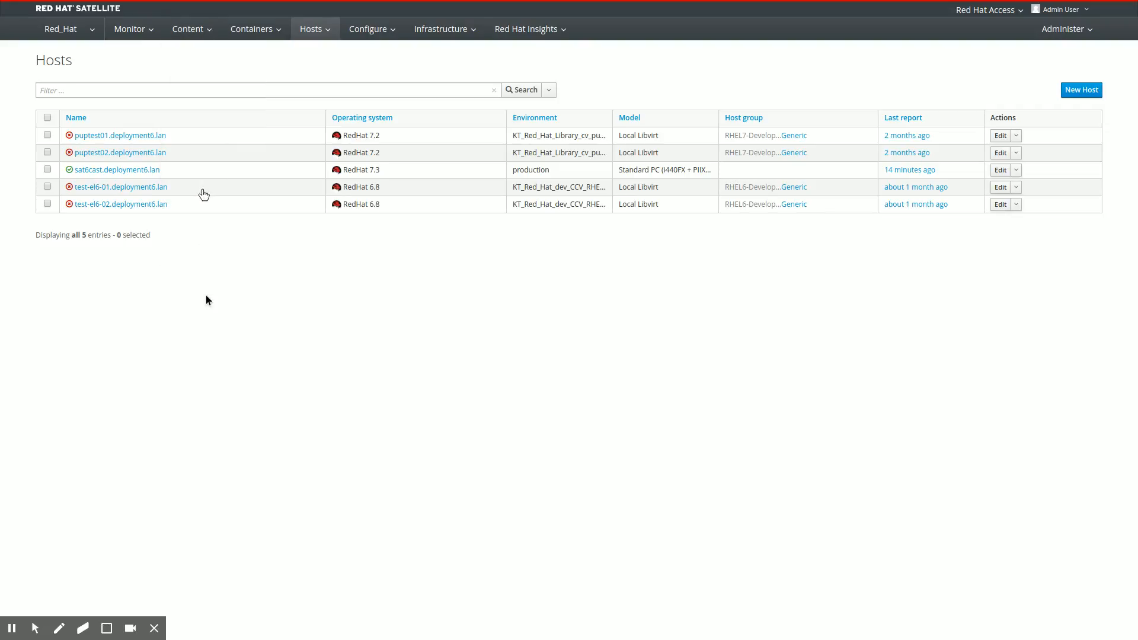
click(187, 29)
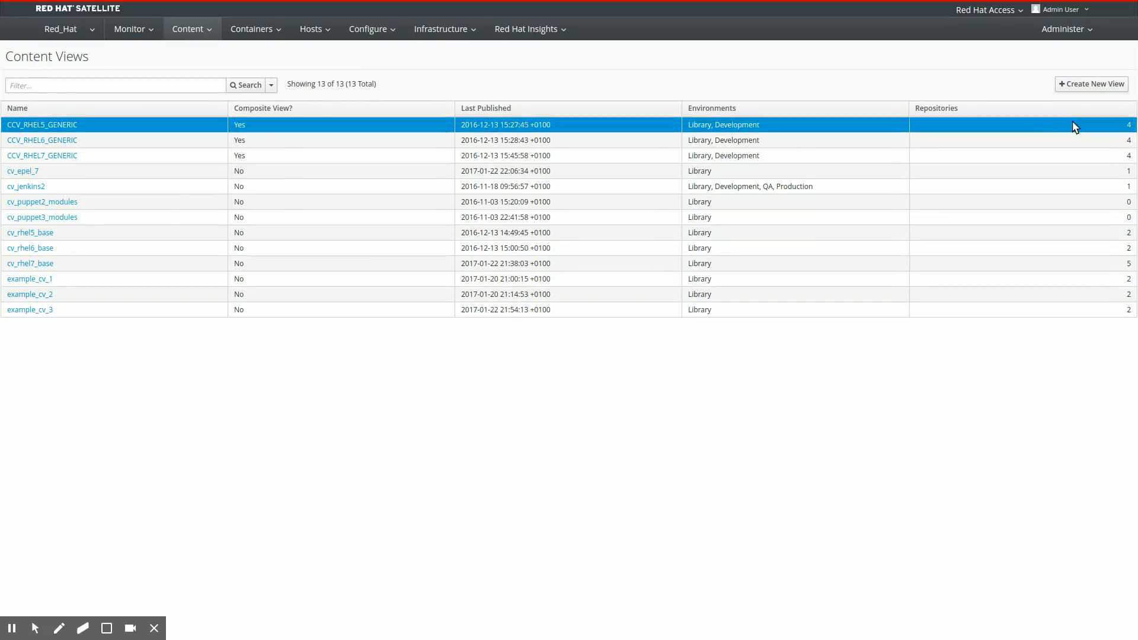
Create content view cv_example_rhel6_base describing basic repositories for deploying RHEL6 machines
click(1090, 83)
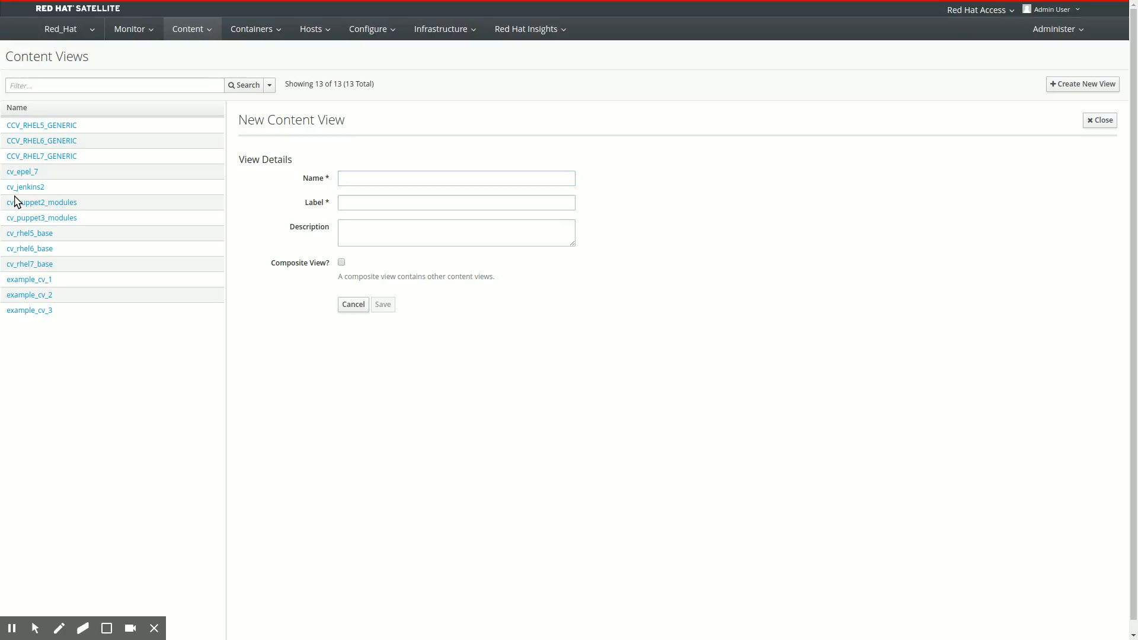
text(cv_example_rhel6_base)
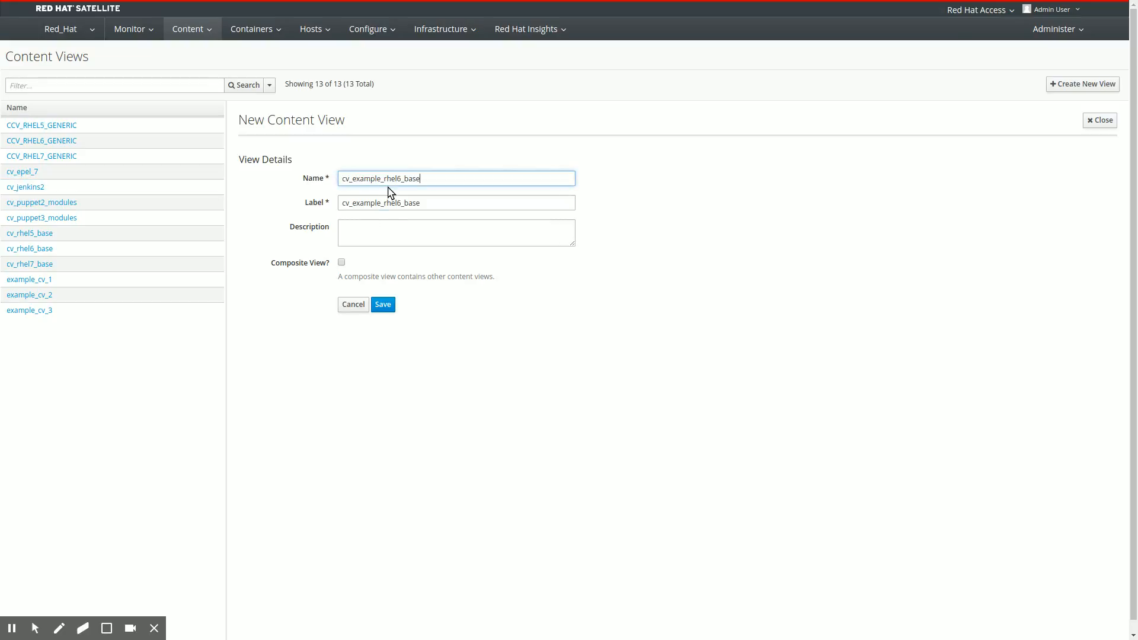
click(42, 217)
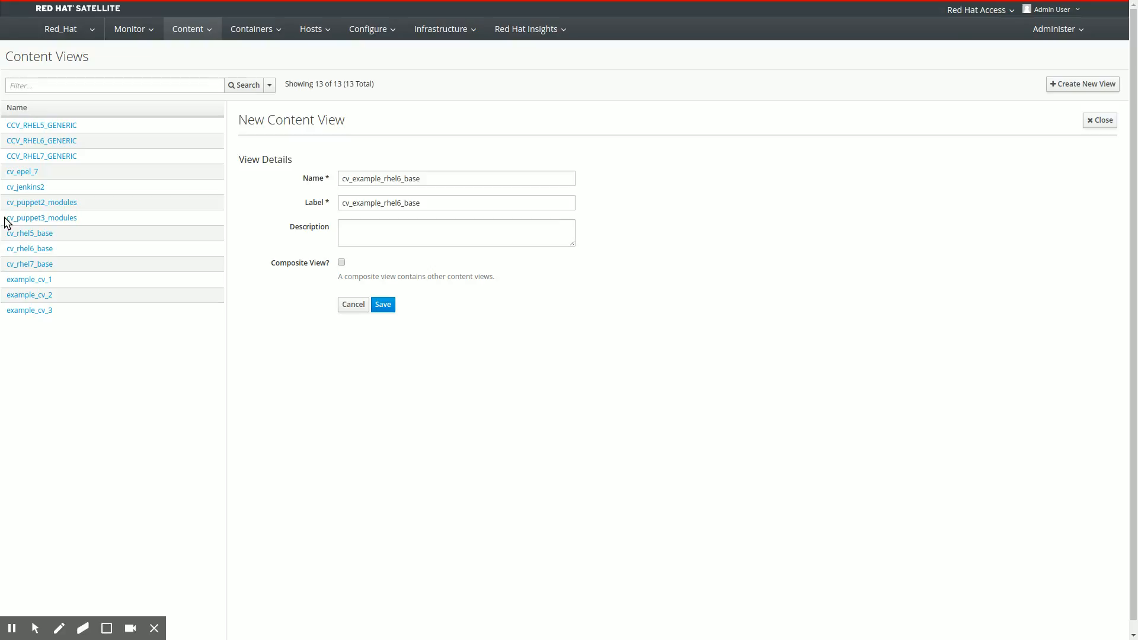
text(Example content view containing the basic repositories for deploying RHEL6 machine.)
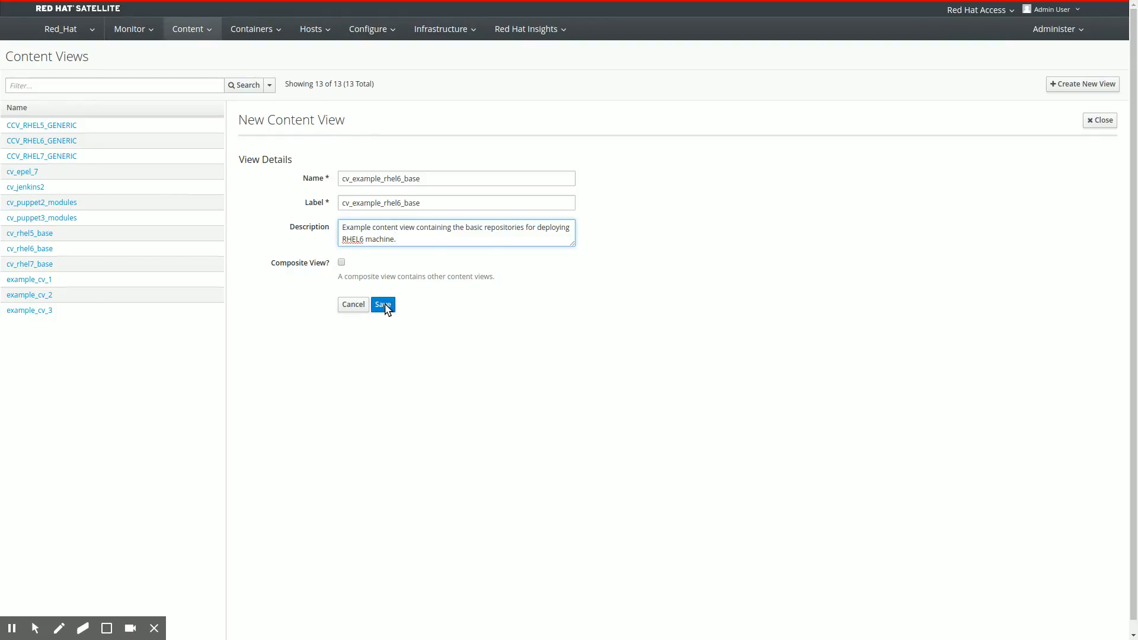
click(382, 304)
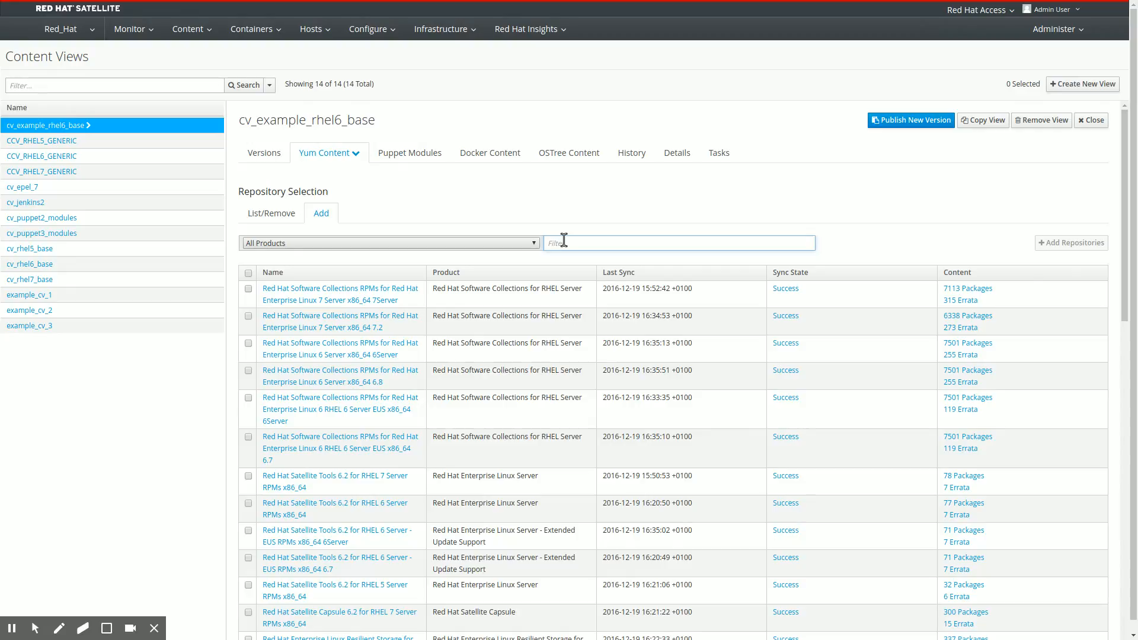
Add Satellite Tools 6.2 and RHEL 6 Server 6Server repositories, and mark Kickstart 6.8
text(Tools)
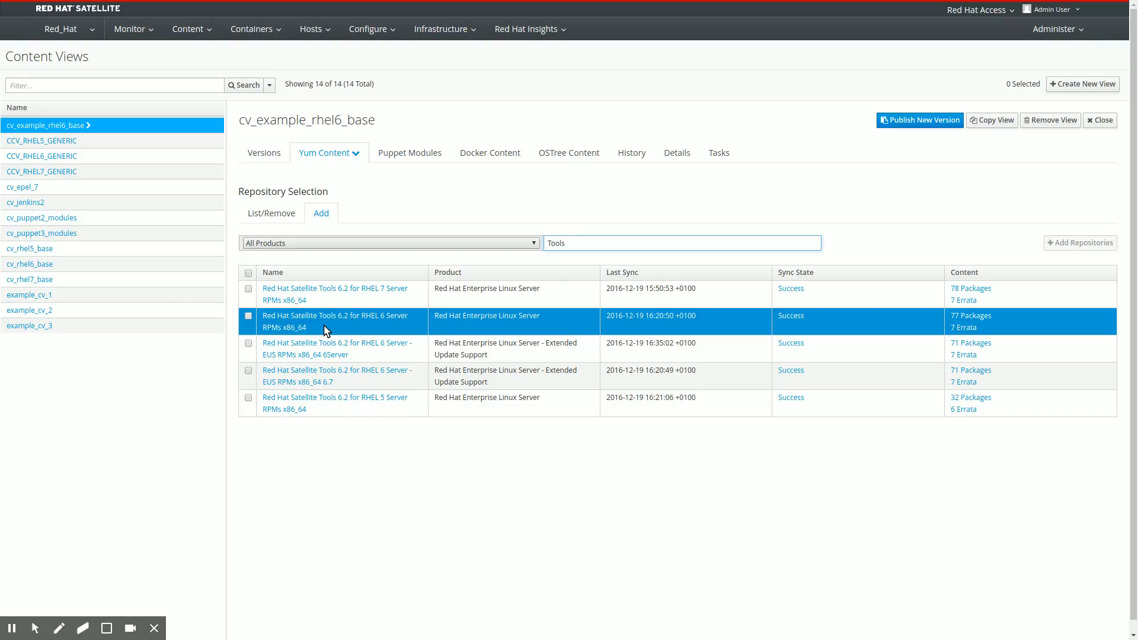
click(248, 316)
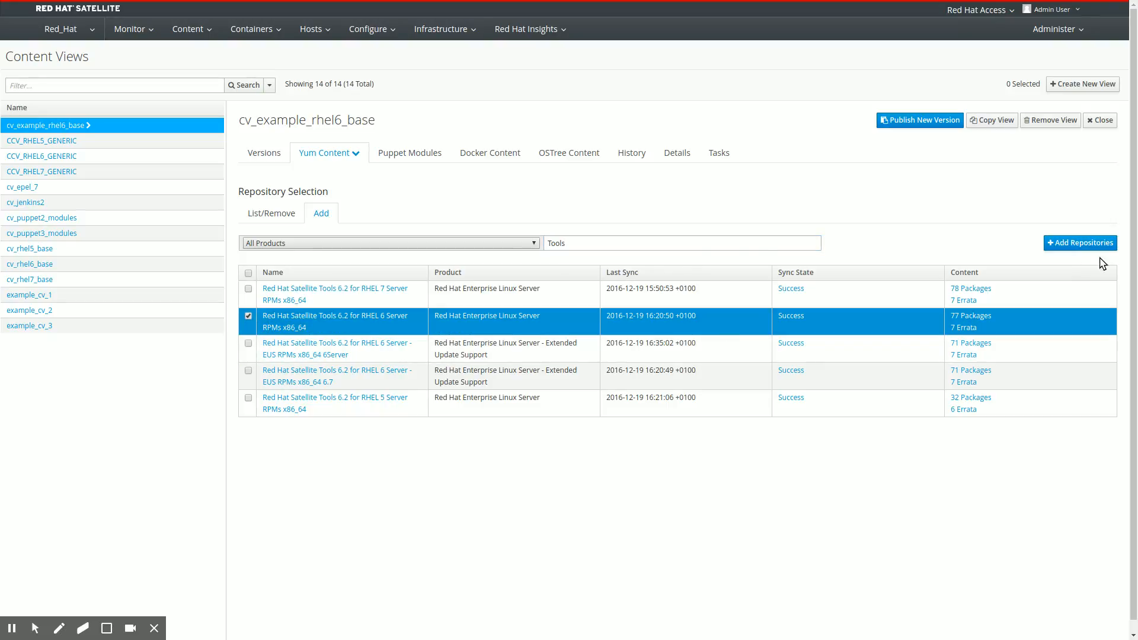
click(1079, 242)
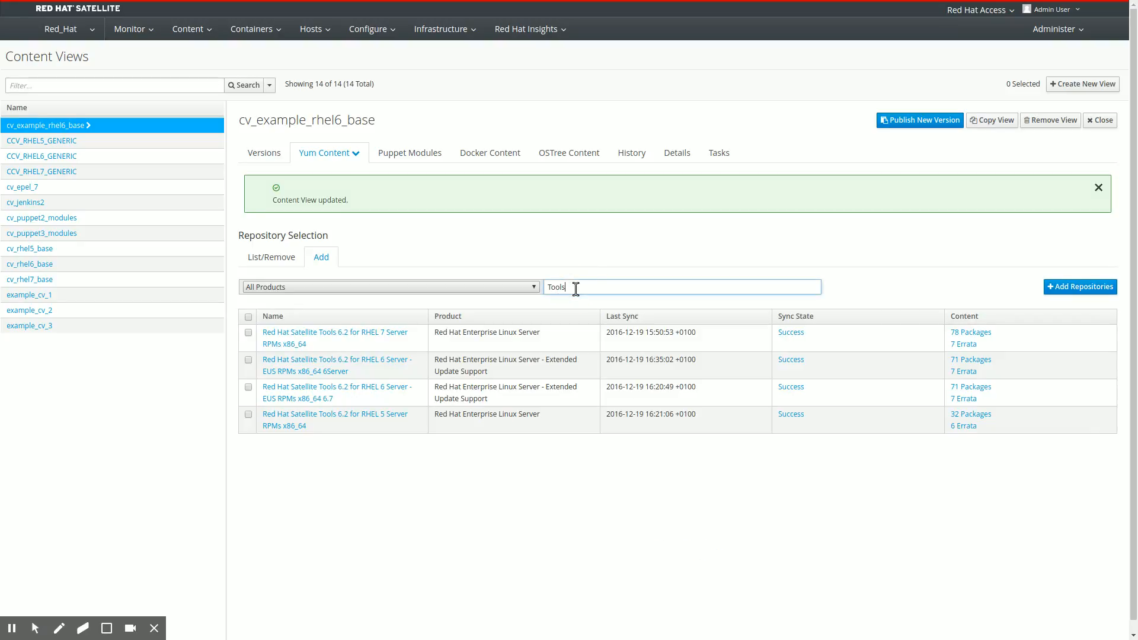
text(6Server)
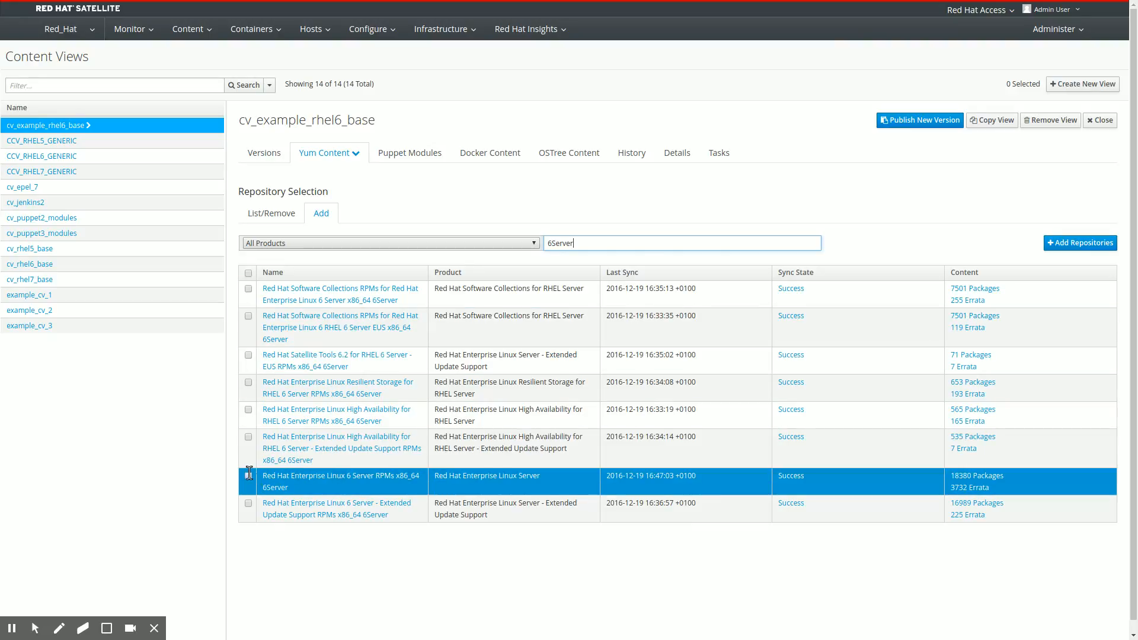
click(249, 475)
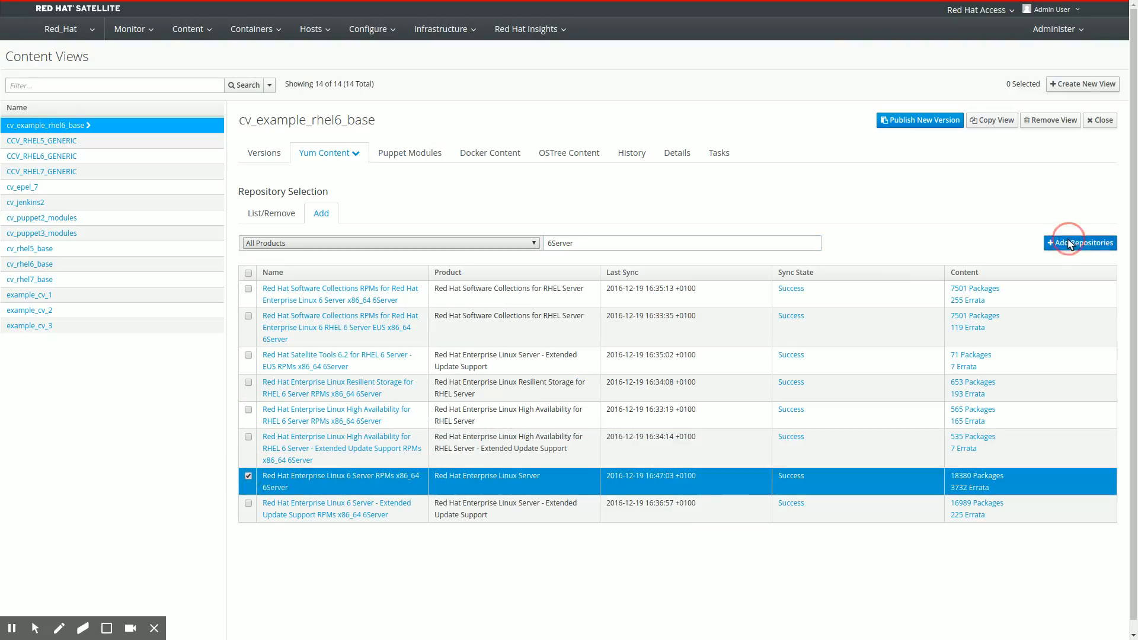
click(1078, 242)
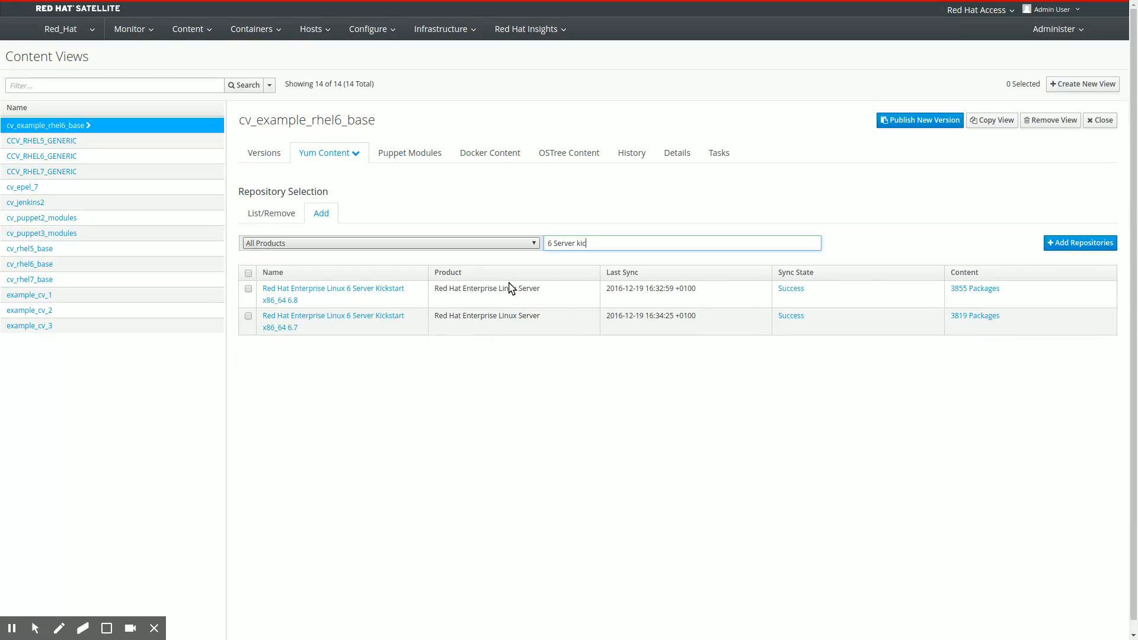
text(Kickstart)
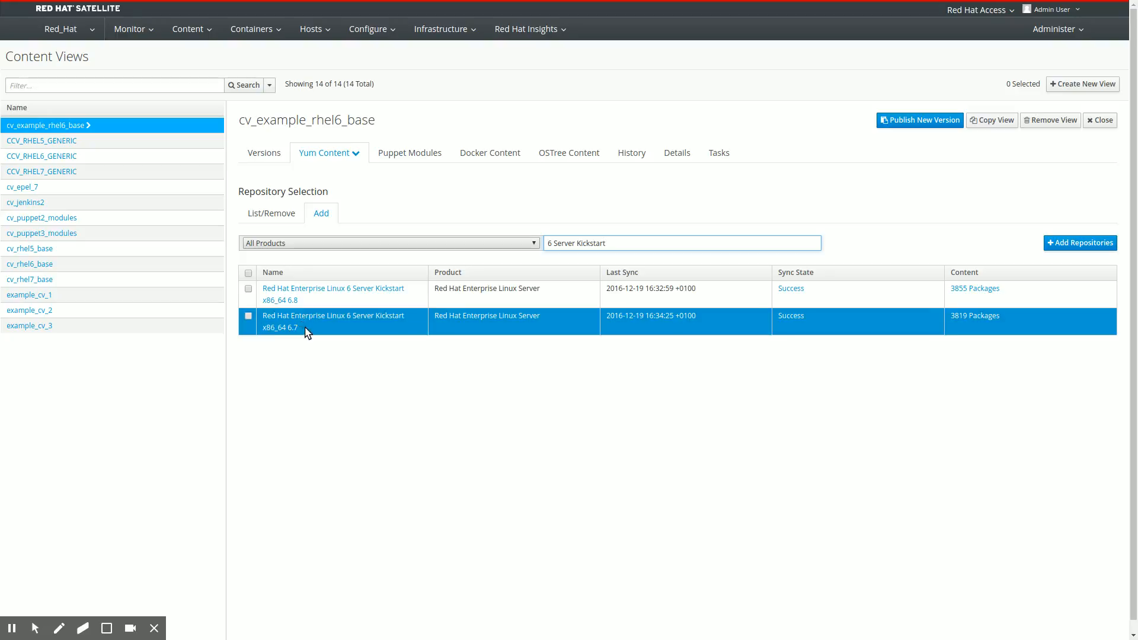
click(248, 288)
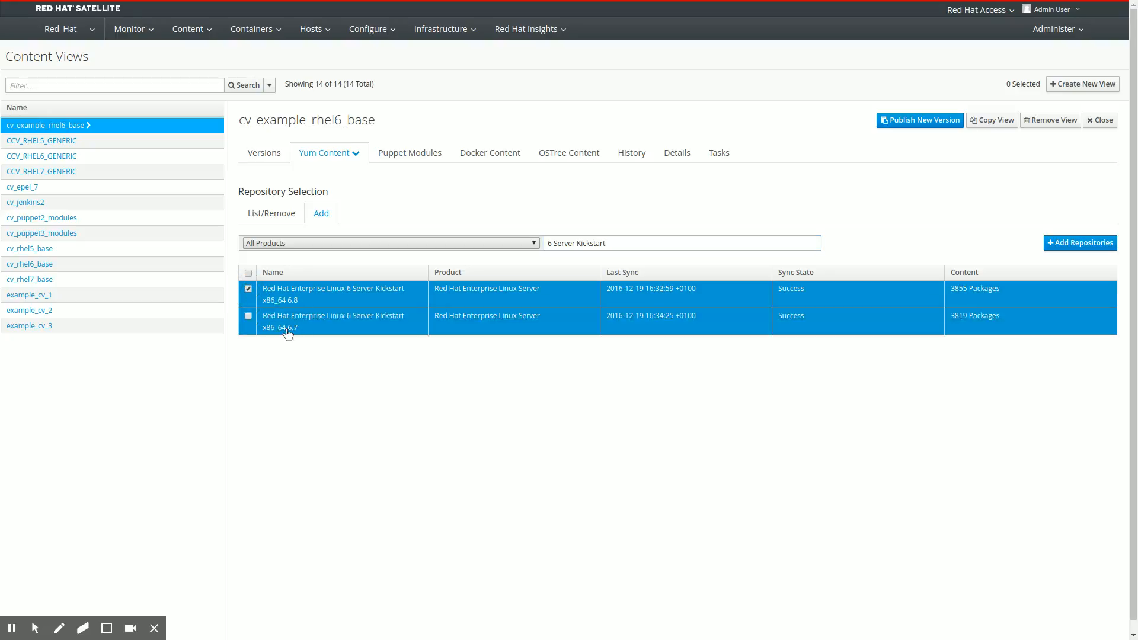
mouse_move(841, 319)
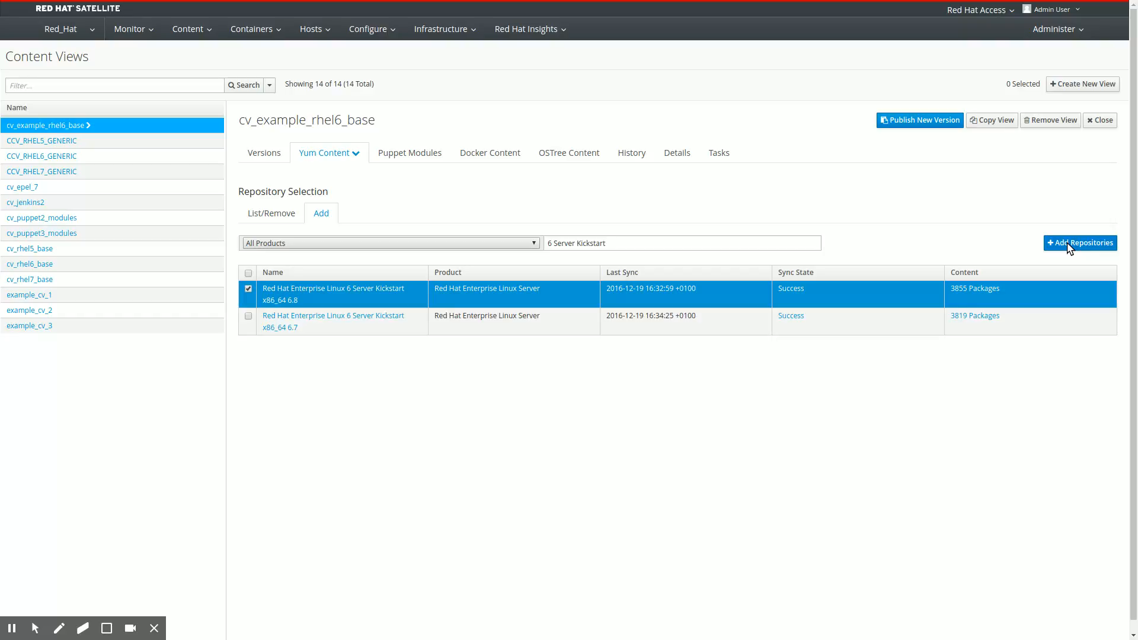
mouse_move(1014, 258)
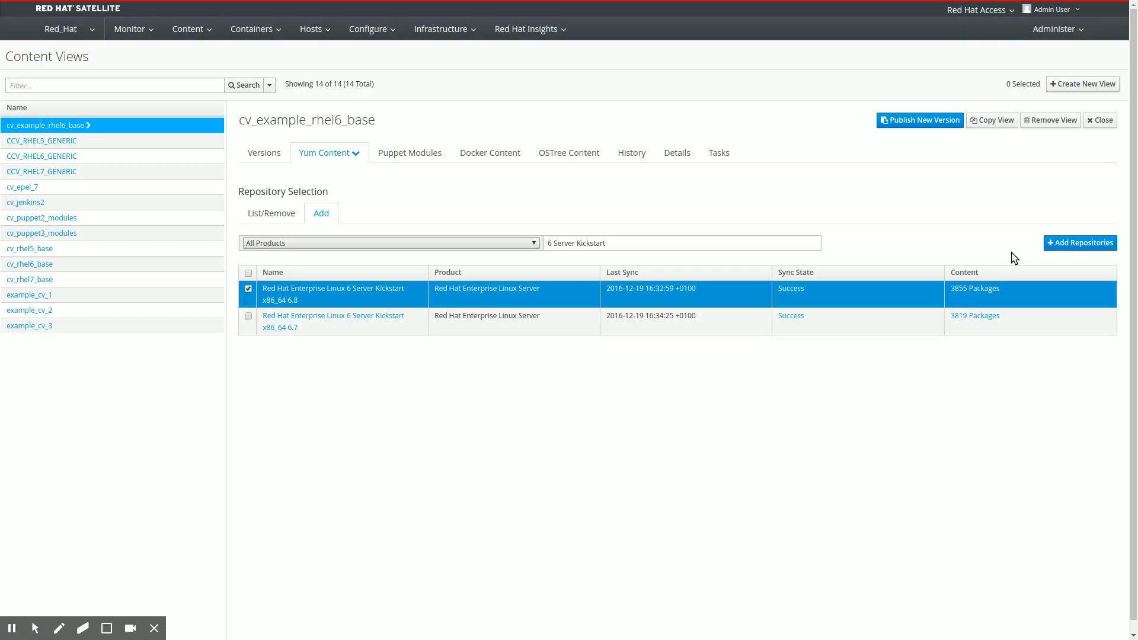
mouse_move(906, 270)
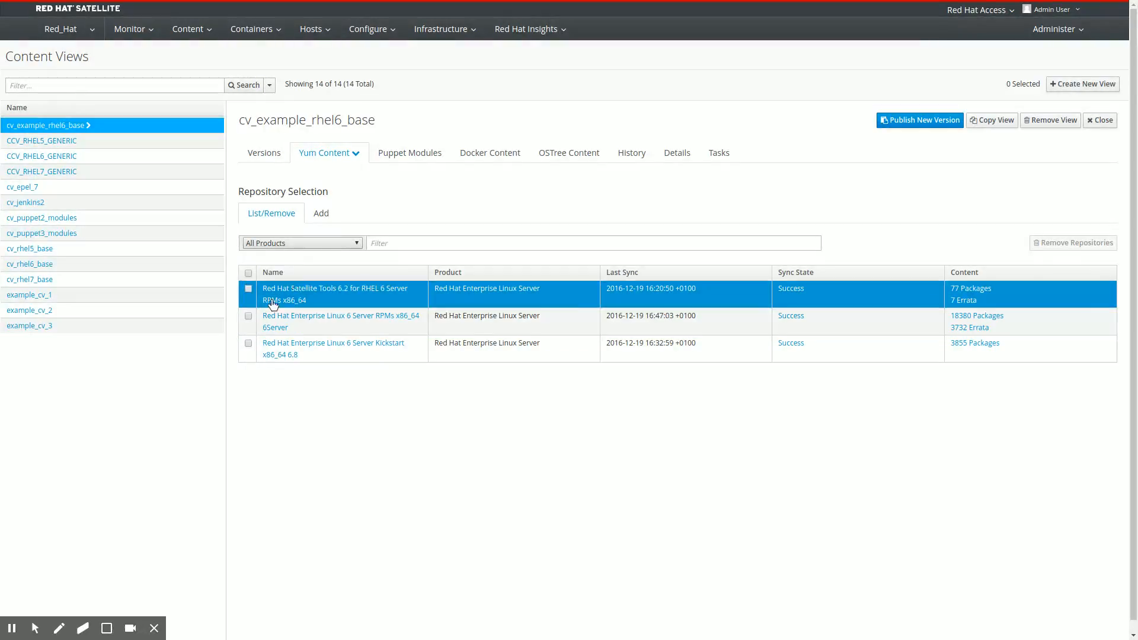
Switch Yum Content to Filters and start a new filter
click(325, 153)
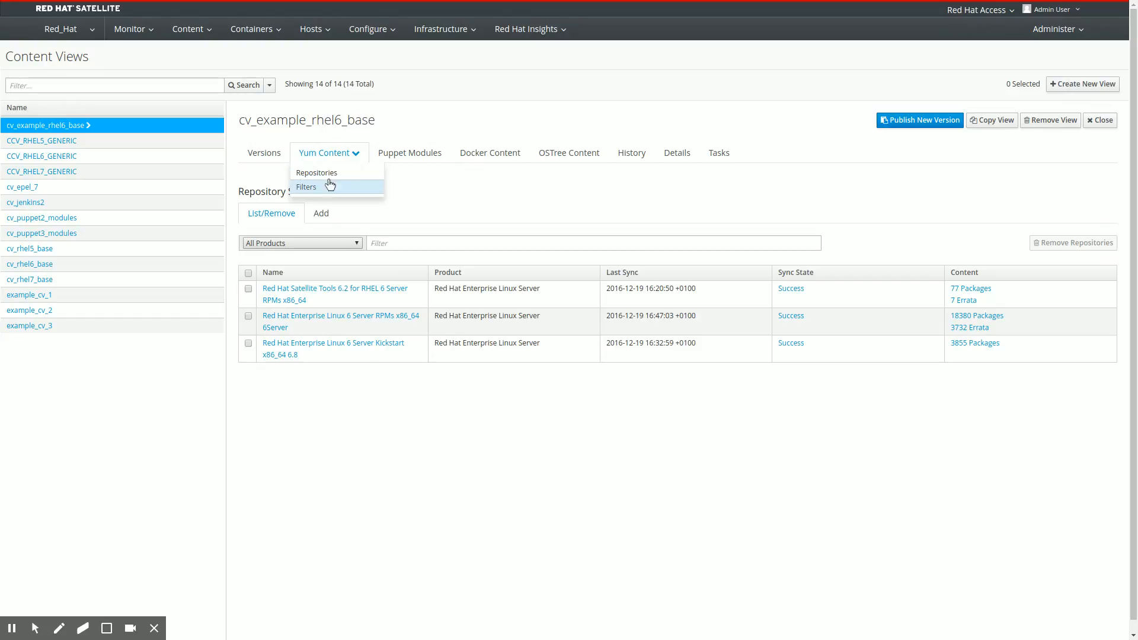
click(306, 187)
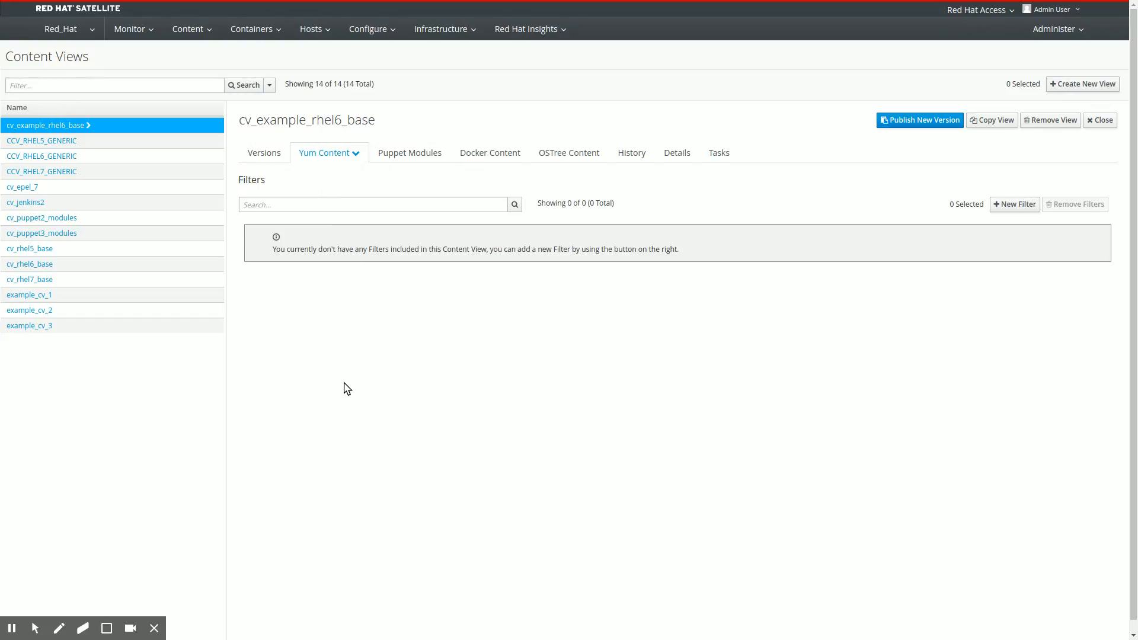
mouse_move(983, 258)
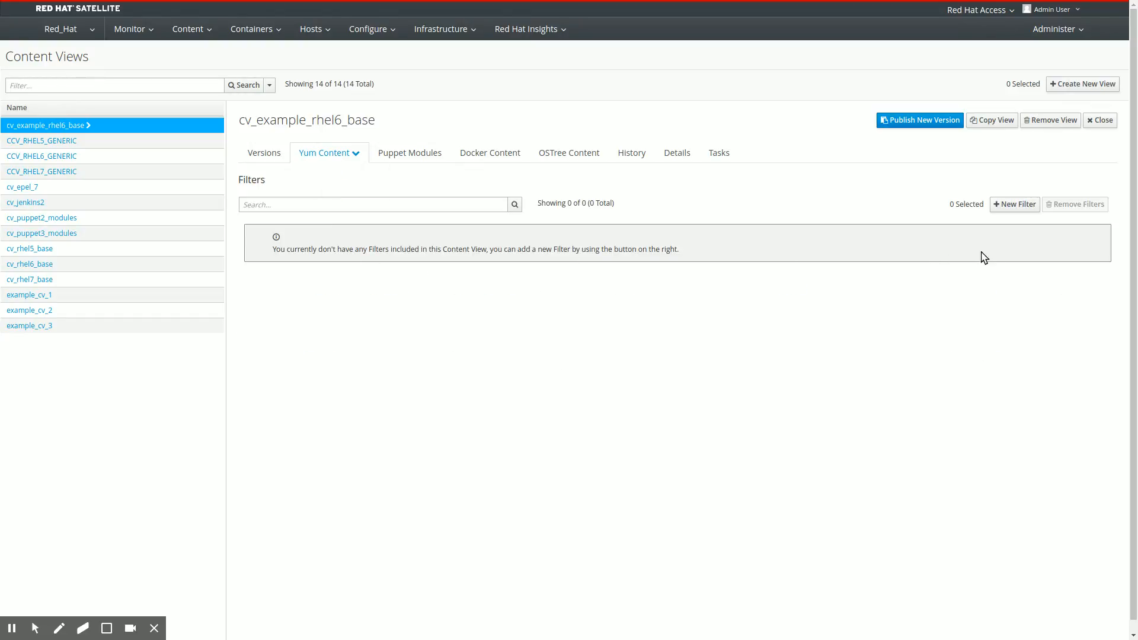
click(1014, 204)
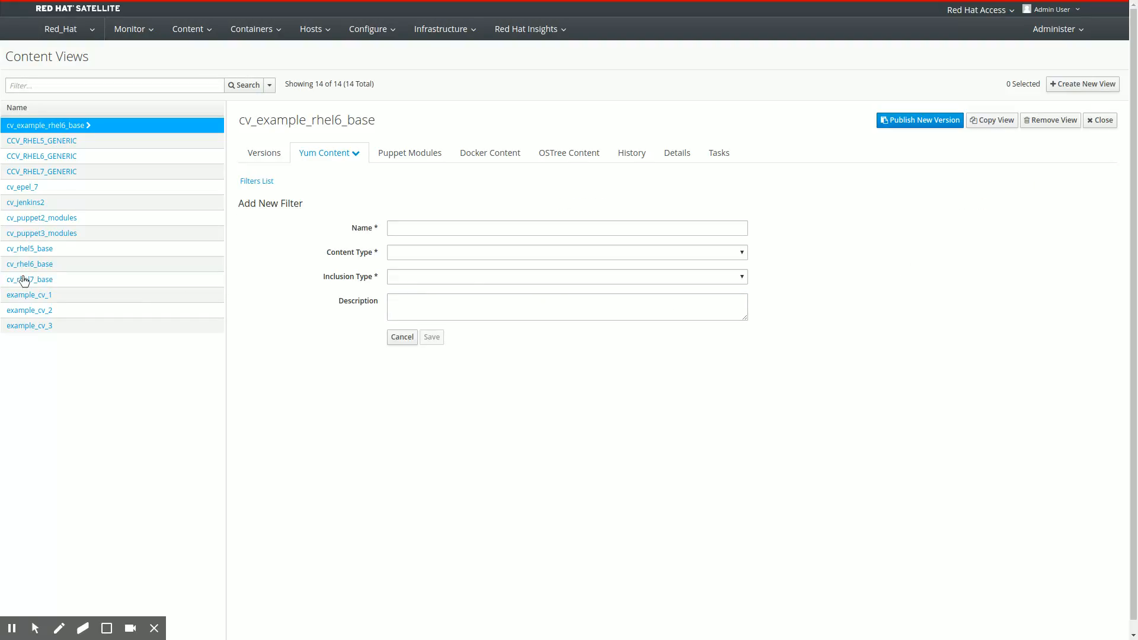
Name the filter 'All packages without errata', content type Package, with matching description
click(566, 228)
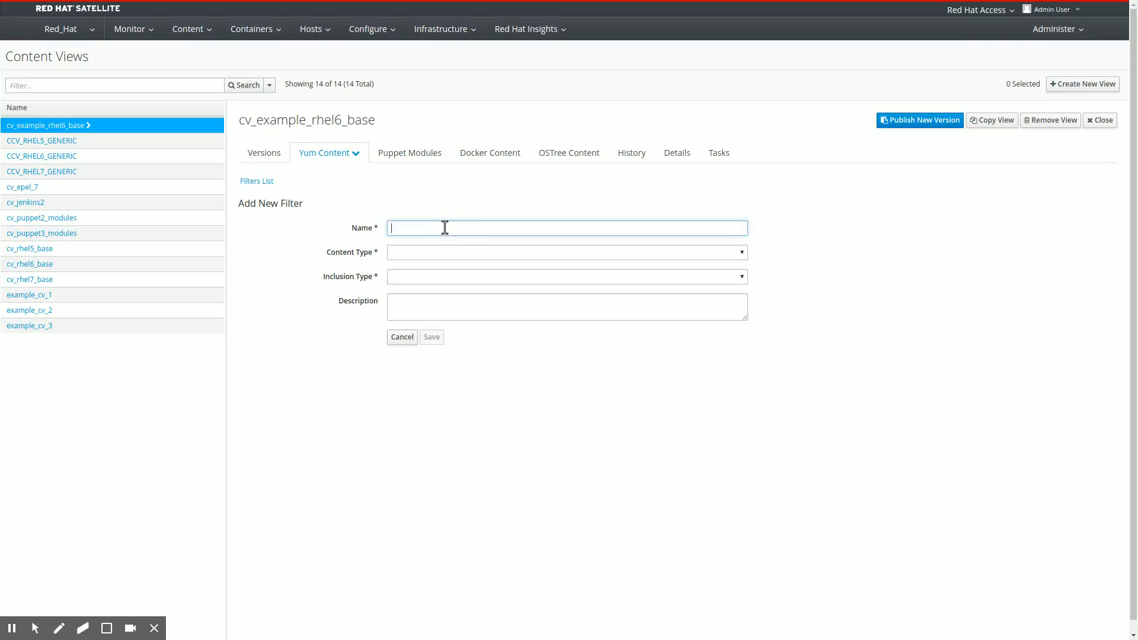
text(All packages without errata)
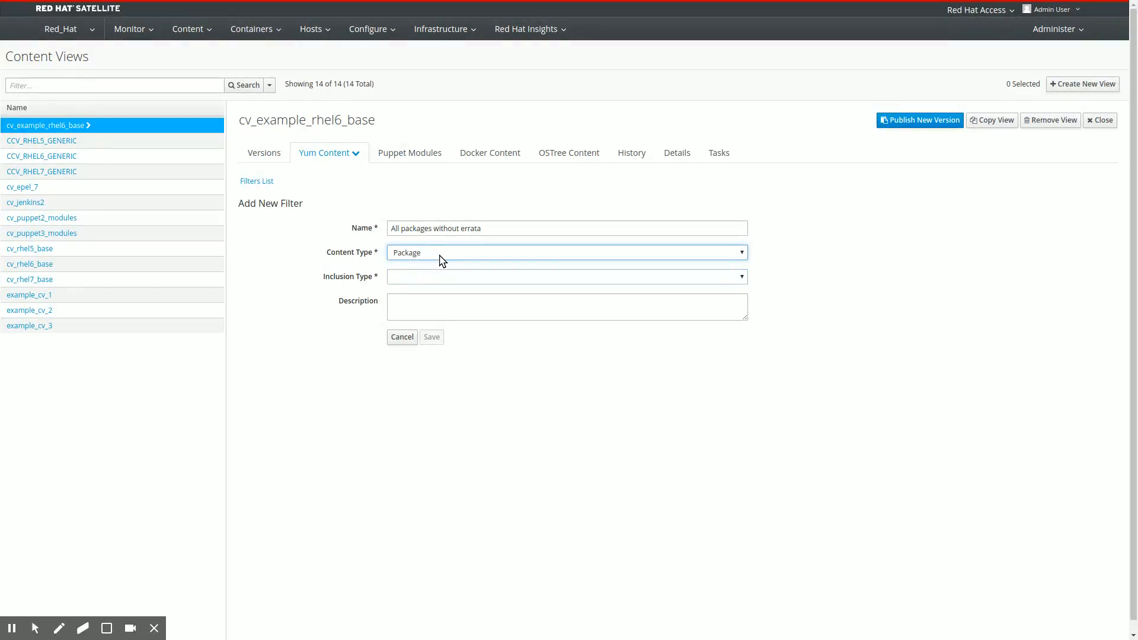
click(566, 252)
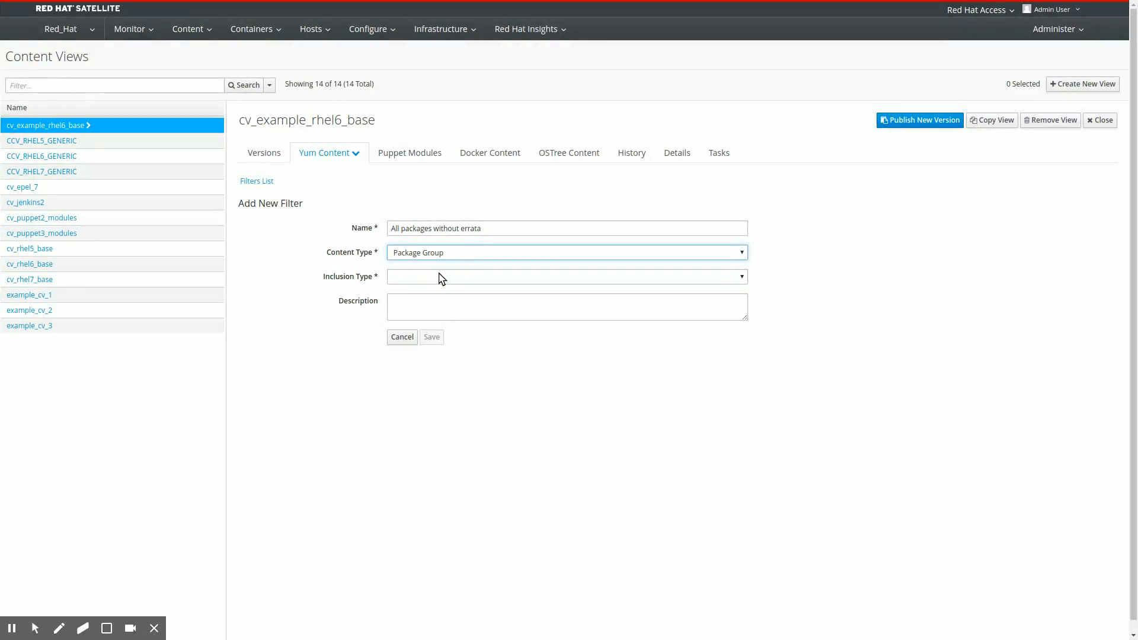
click(566, 252)
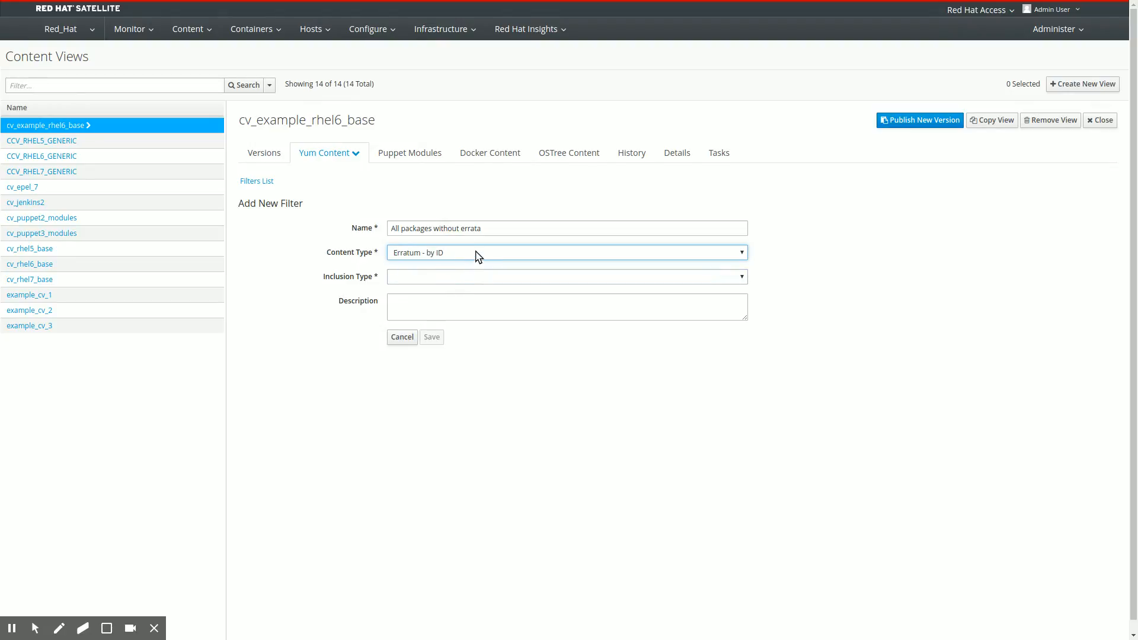
click(566, 252)
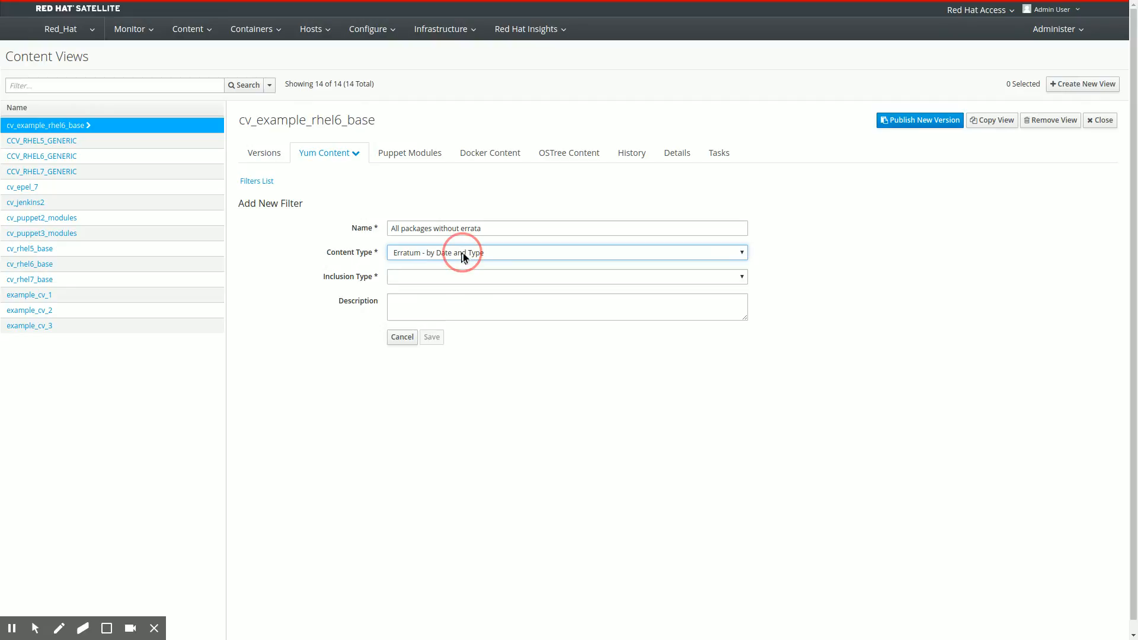
click(565, 252)
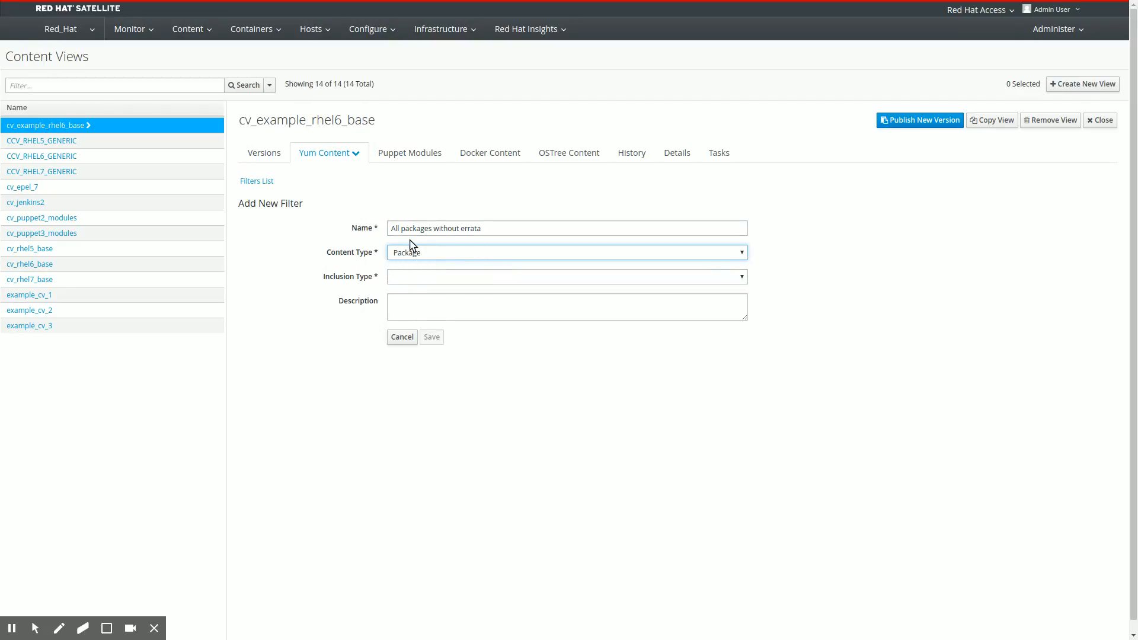
mouse_move(413, 271)
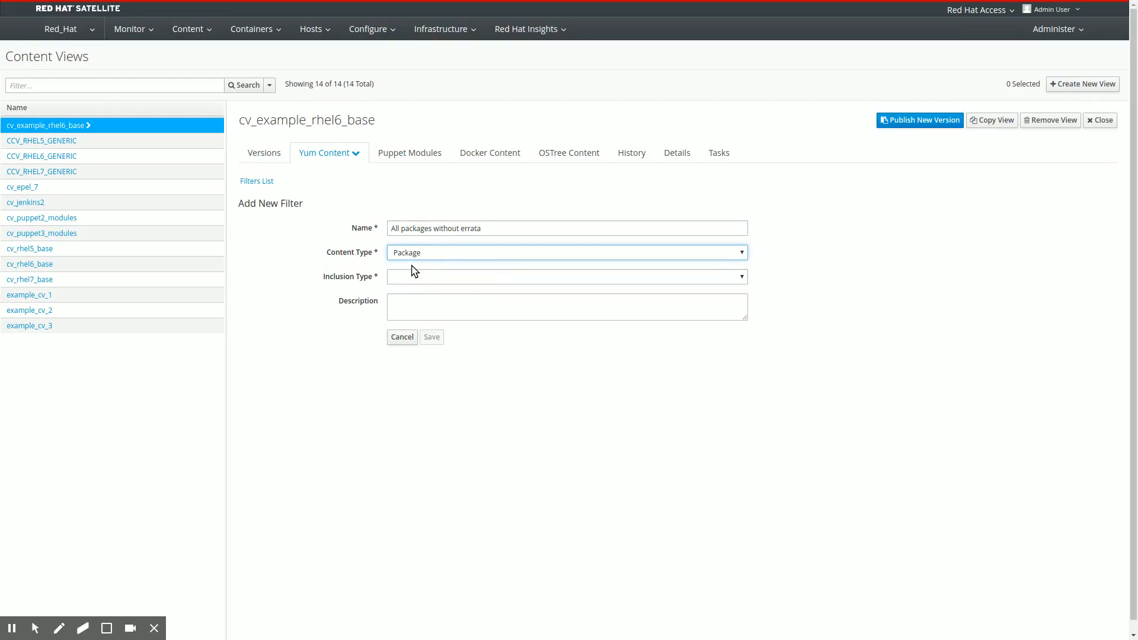
mouse_move(396, 265)
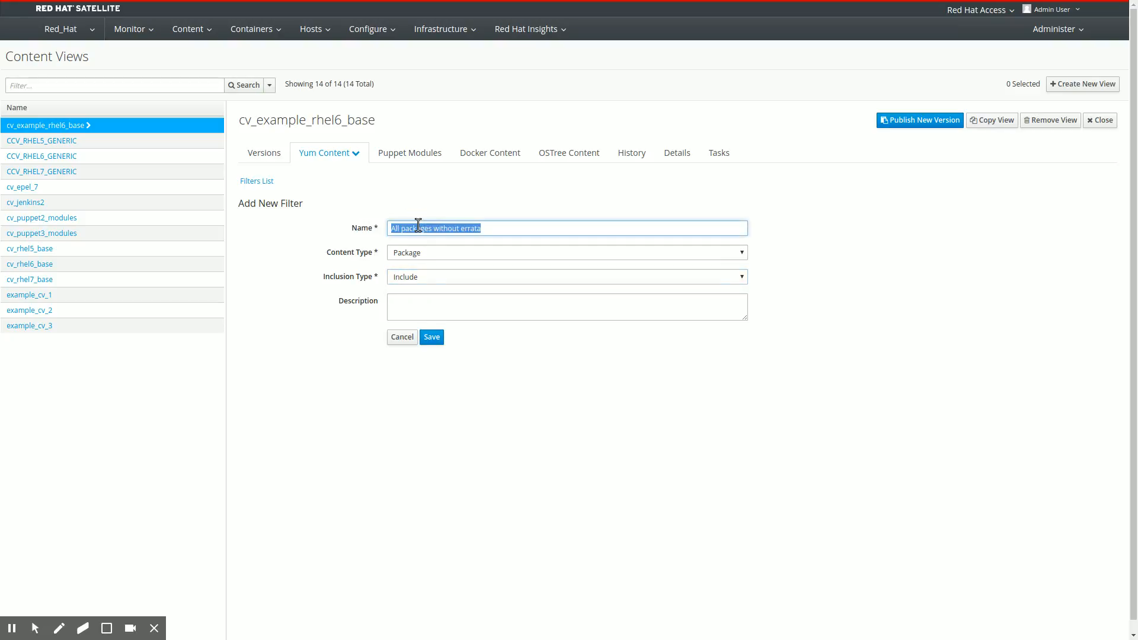
text(All packages without errata)
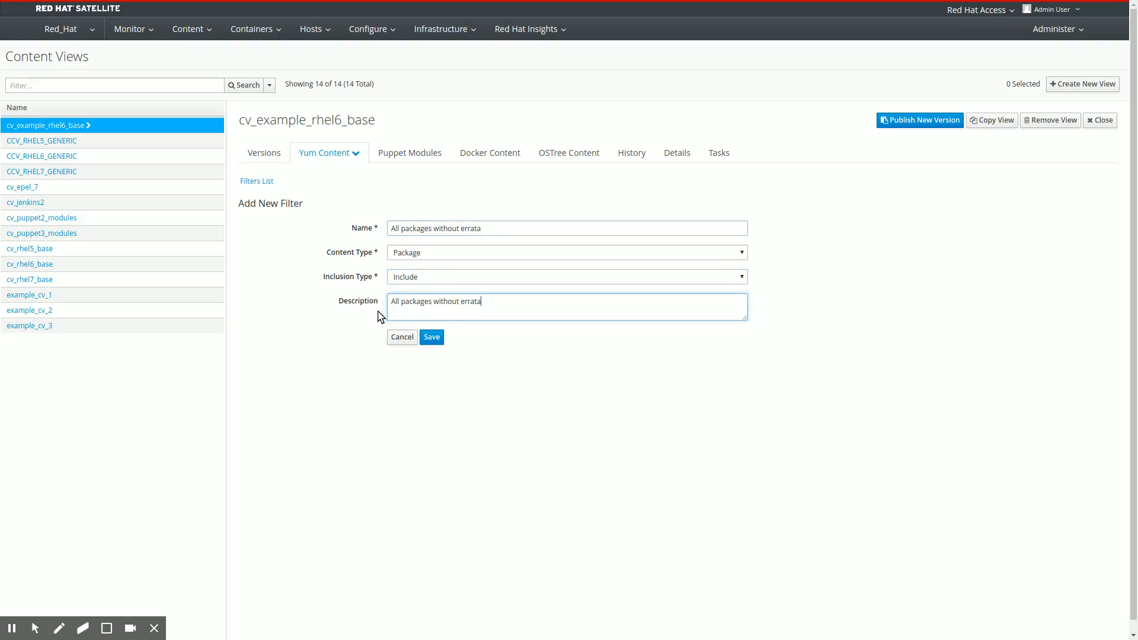
mouse_move(453, 361)
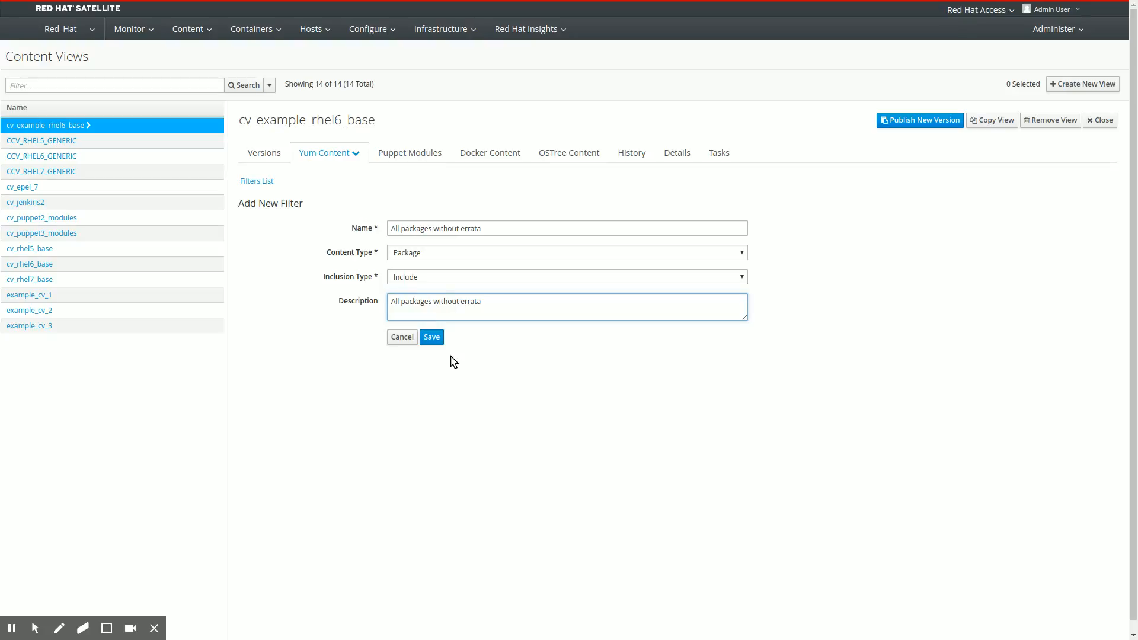
Save the filter and restrict it to Satellite Tools and RHEL 6 Server, excluding Kickstart
click(430, 336)
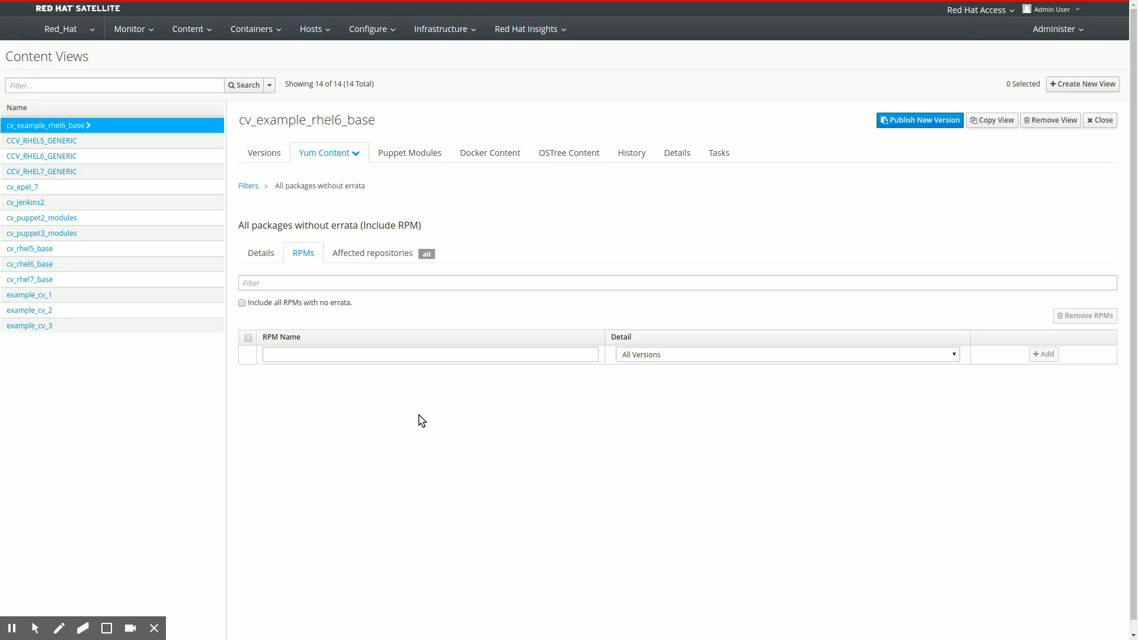
mouse_move(363, 401)
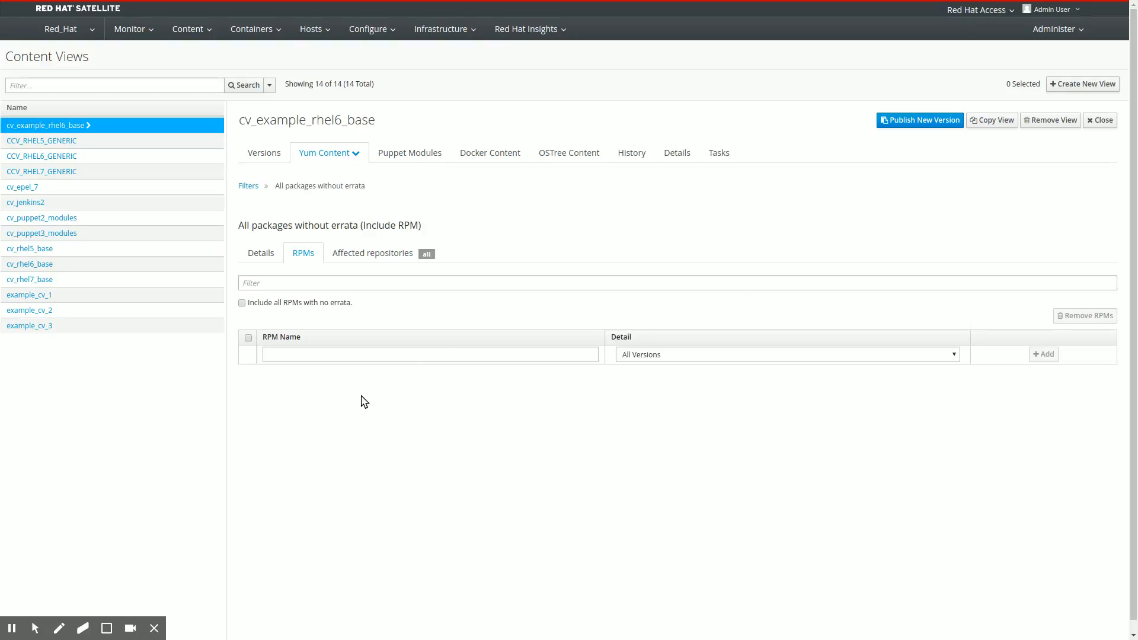
mouse_move(273, 334)
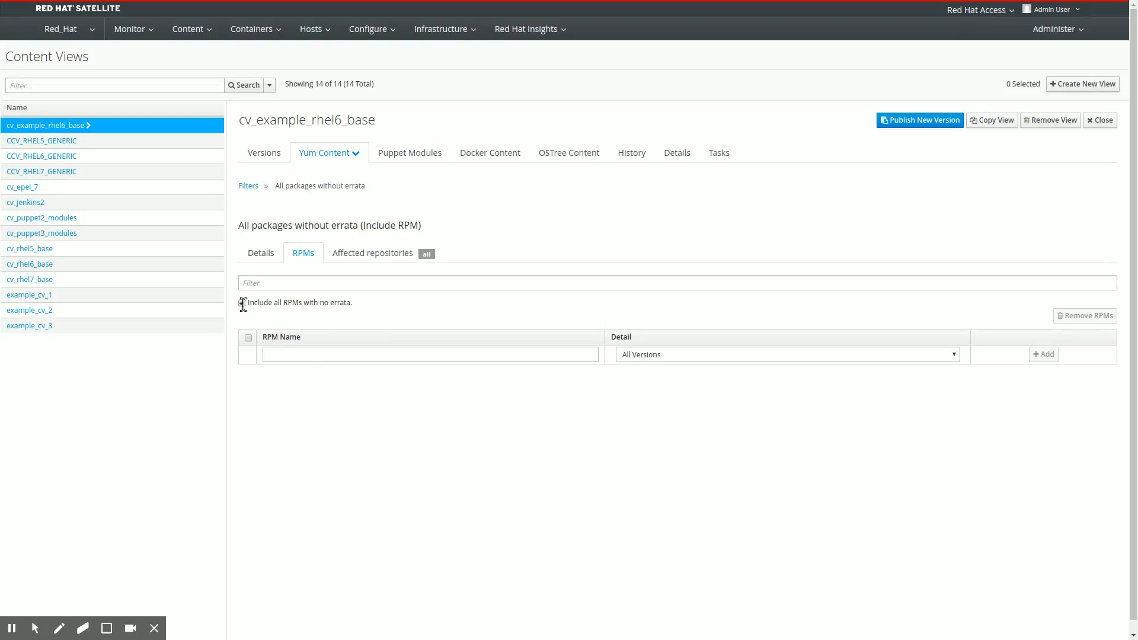
click(372, 252)
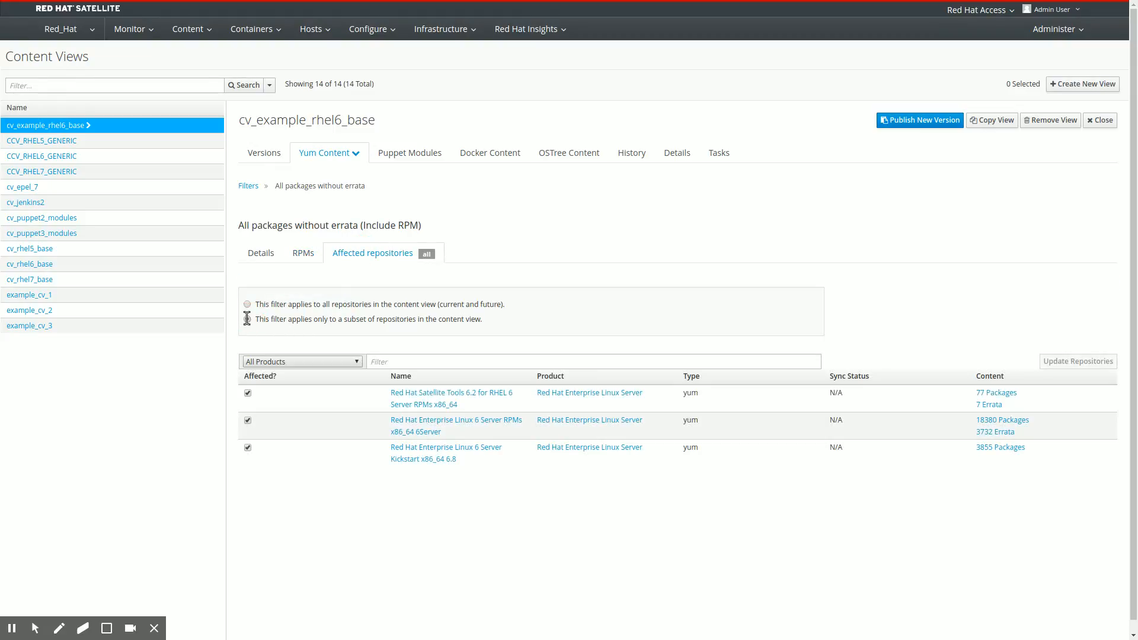
click(248, 319)
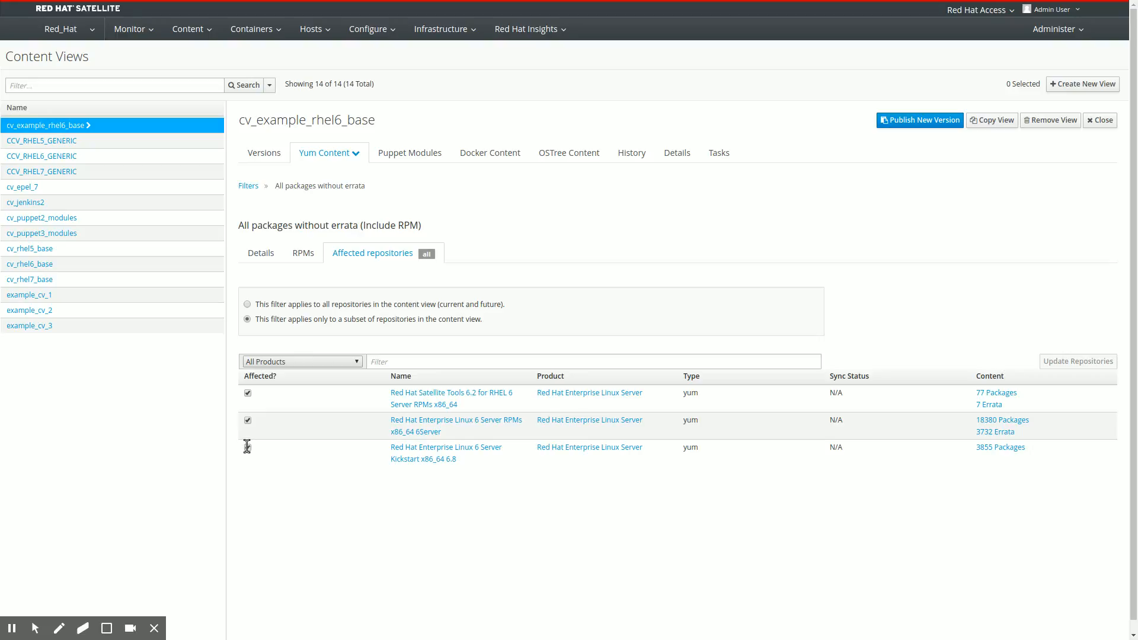
click(247, 447)
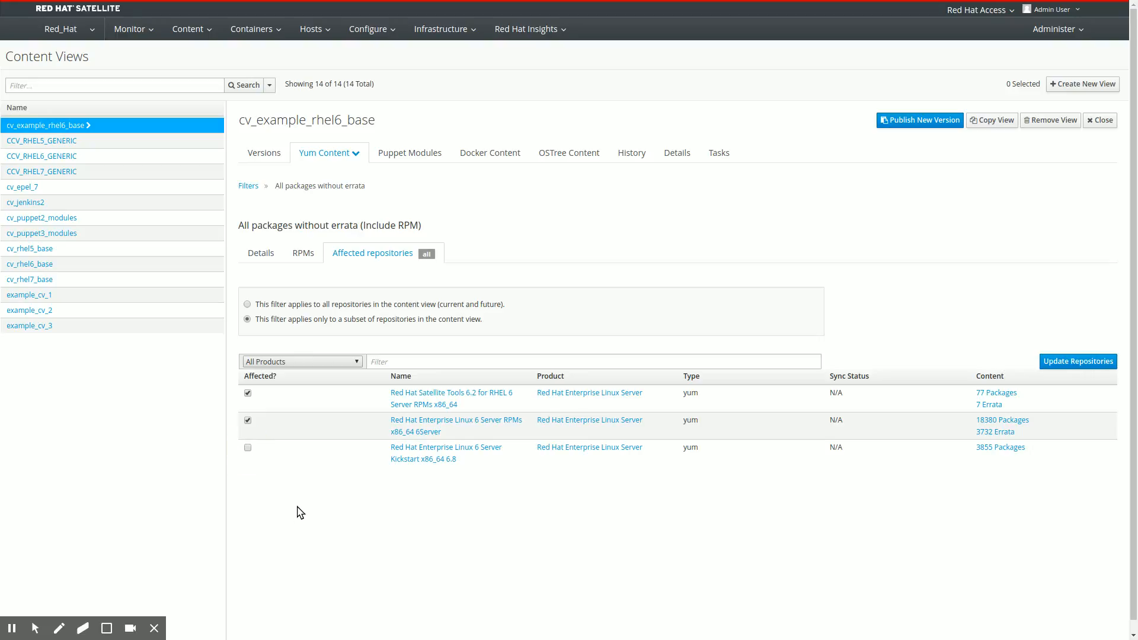
mouse_move(343, 285)
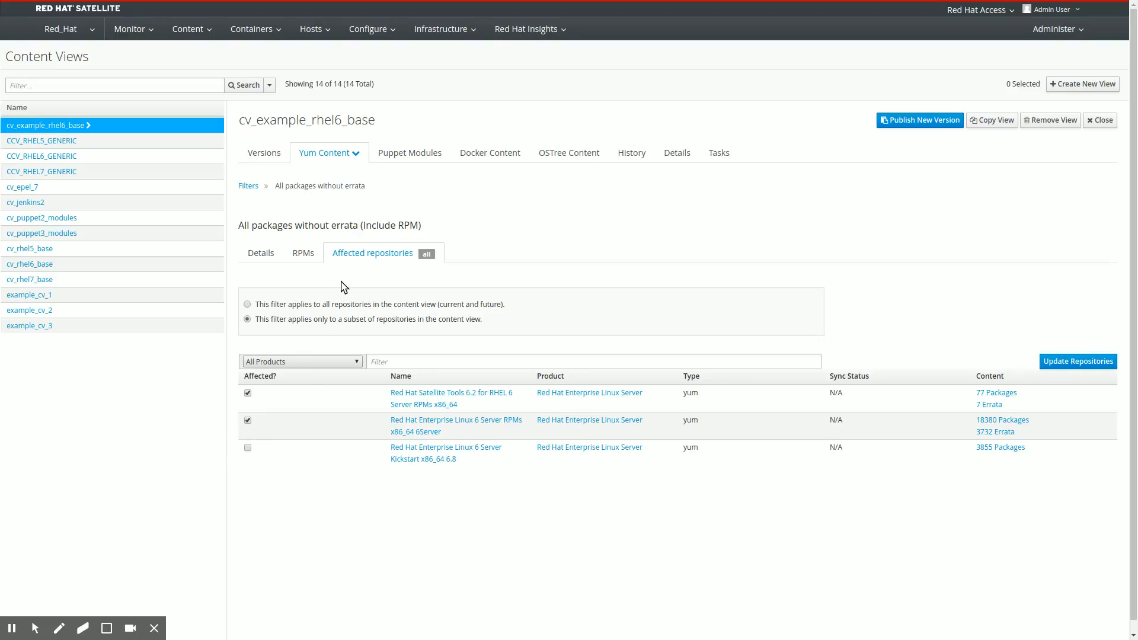
mouse_move(261, 353)
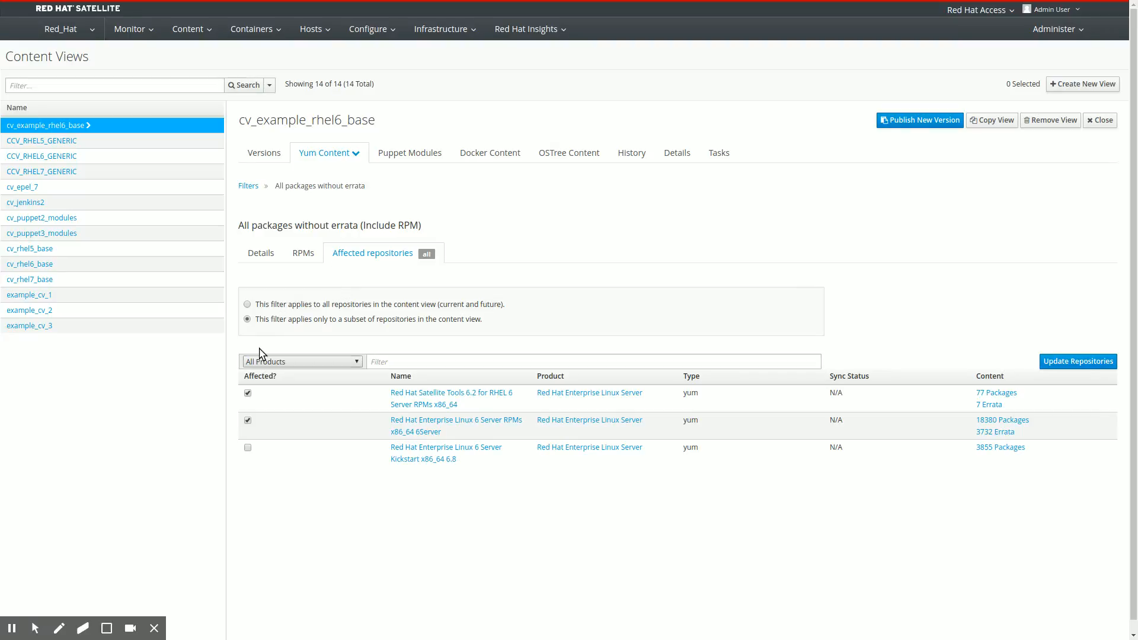
mouse_move(252, 437)
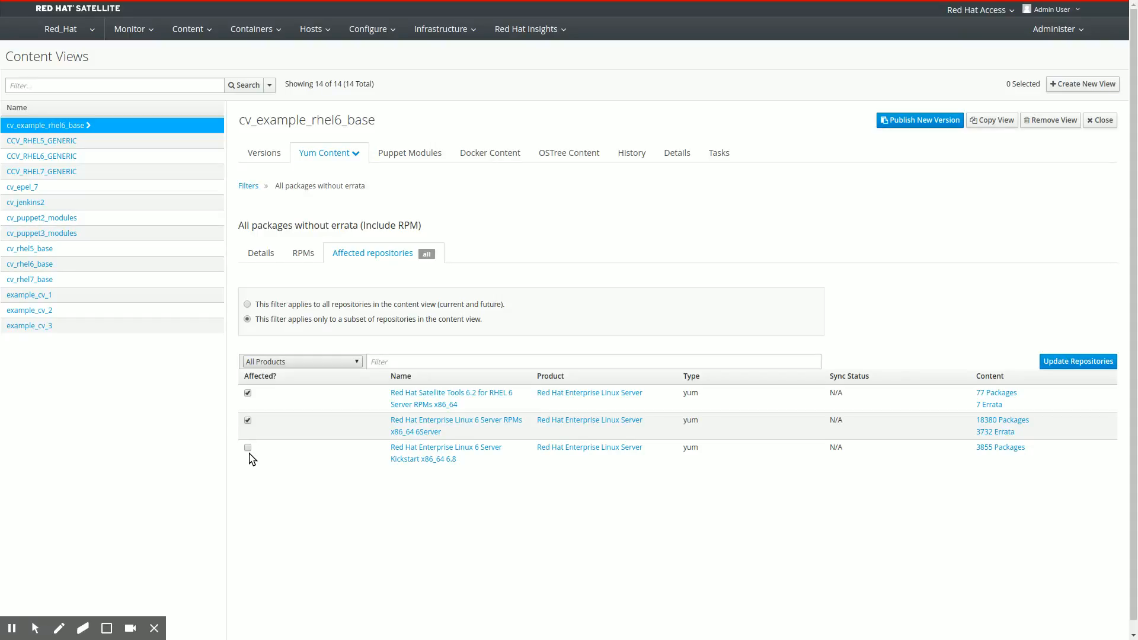
click(1077, 361)
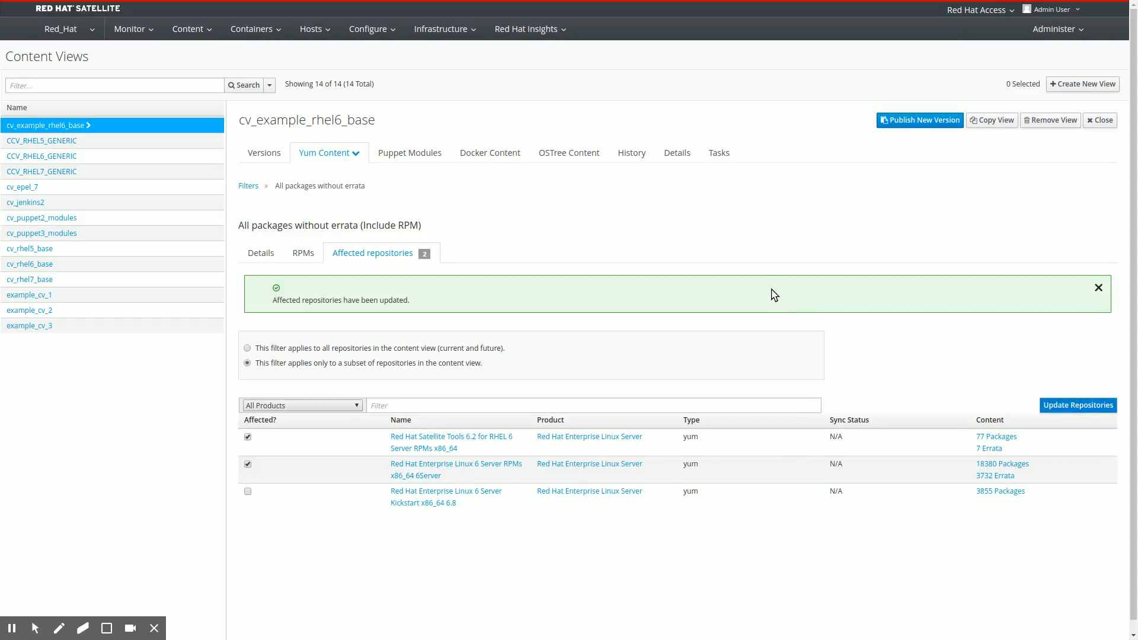
Return to the filters list via the Filters breadcrumb
click(247, 185)
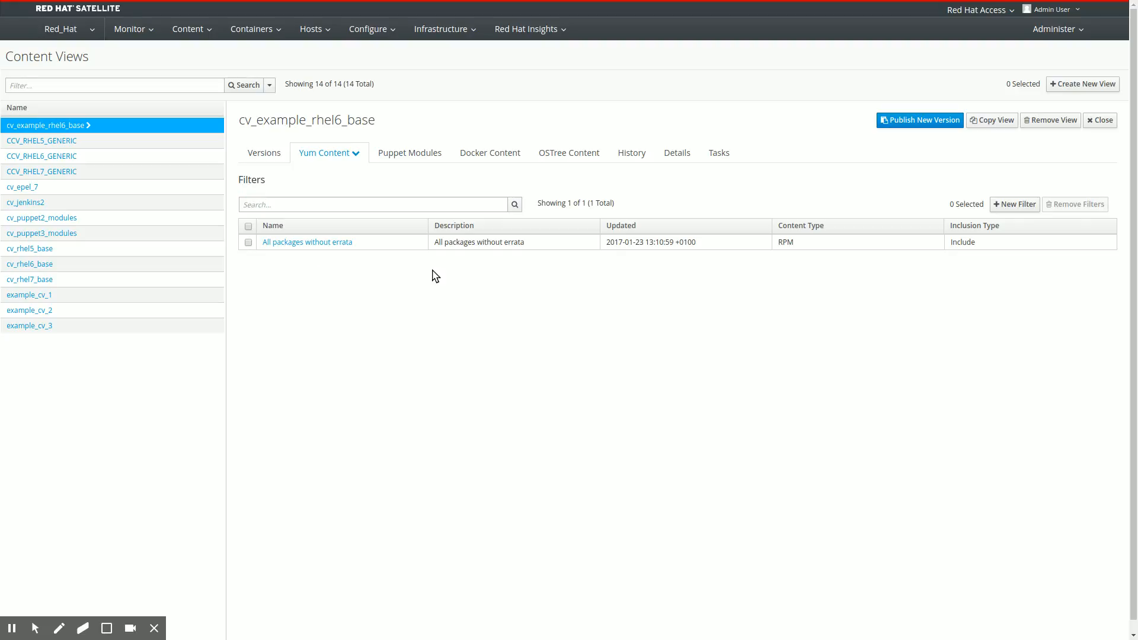
mouse_move(363, 273)
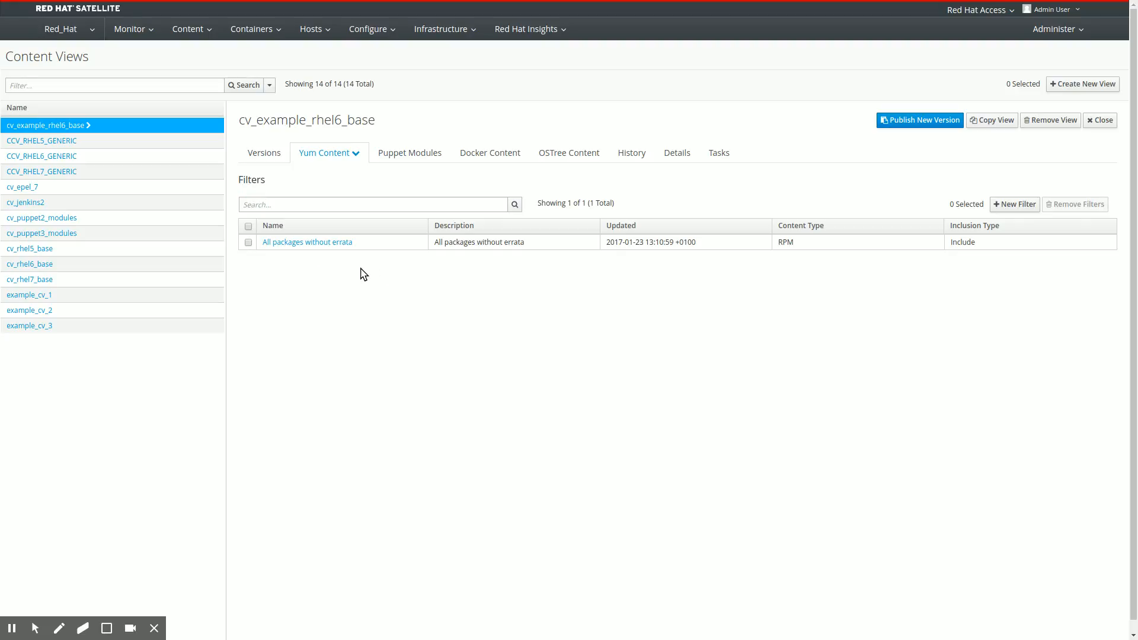
mouse_move(12, 278)
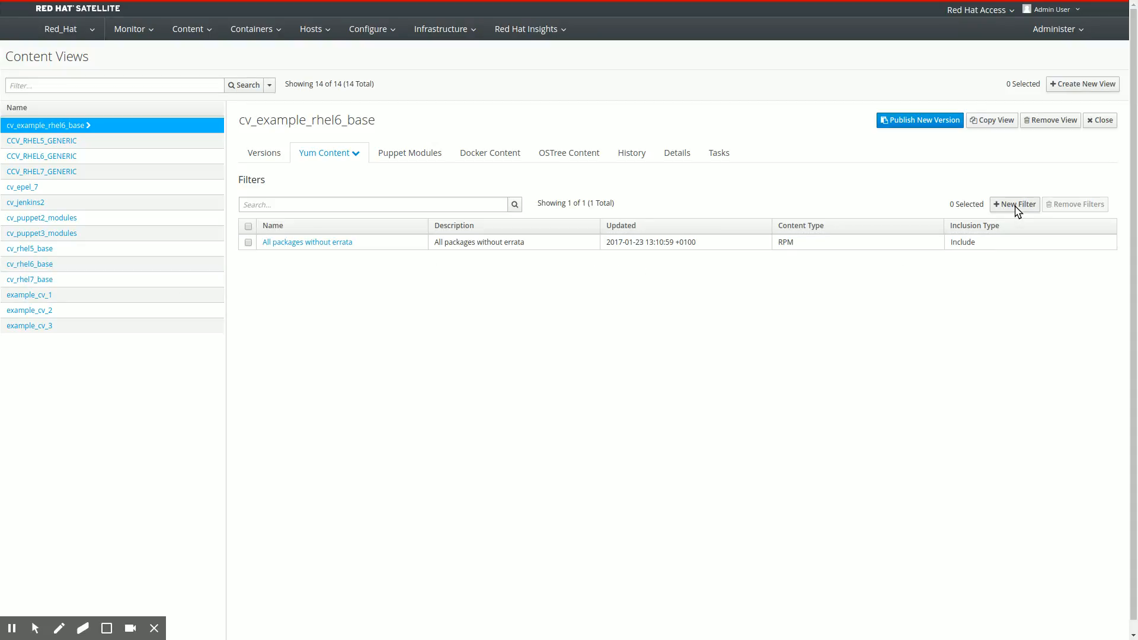
Create a second filter named and described 'All errata until November 22nd, 2016' and save it
click(1015, 204)
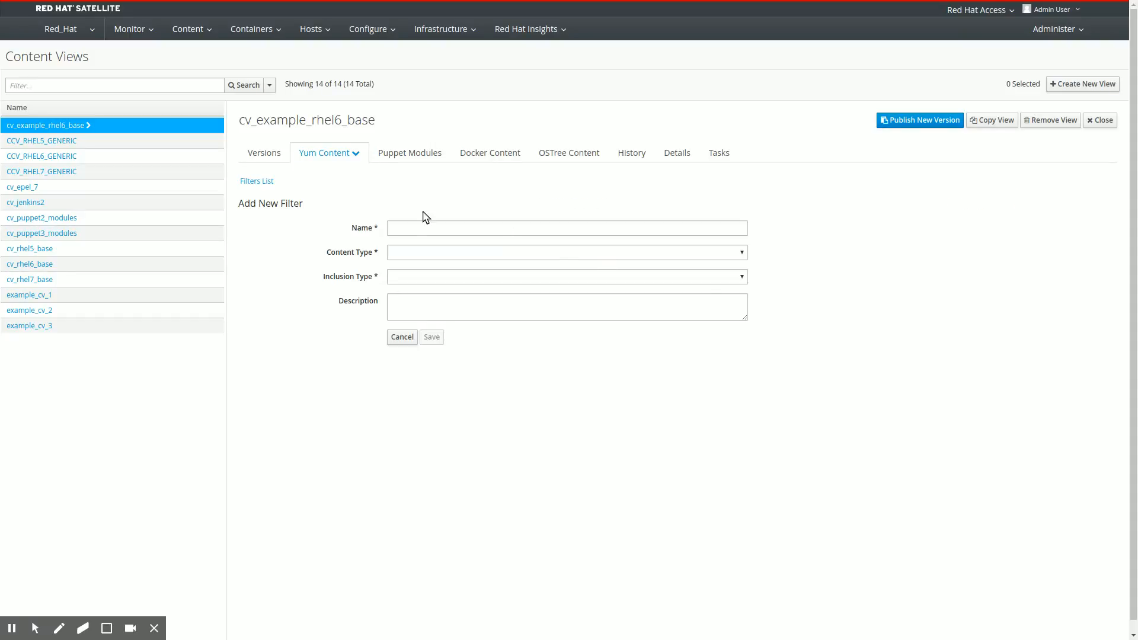
click(566, 227)
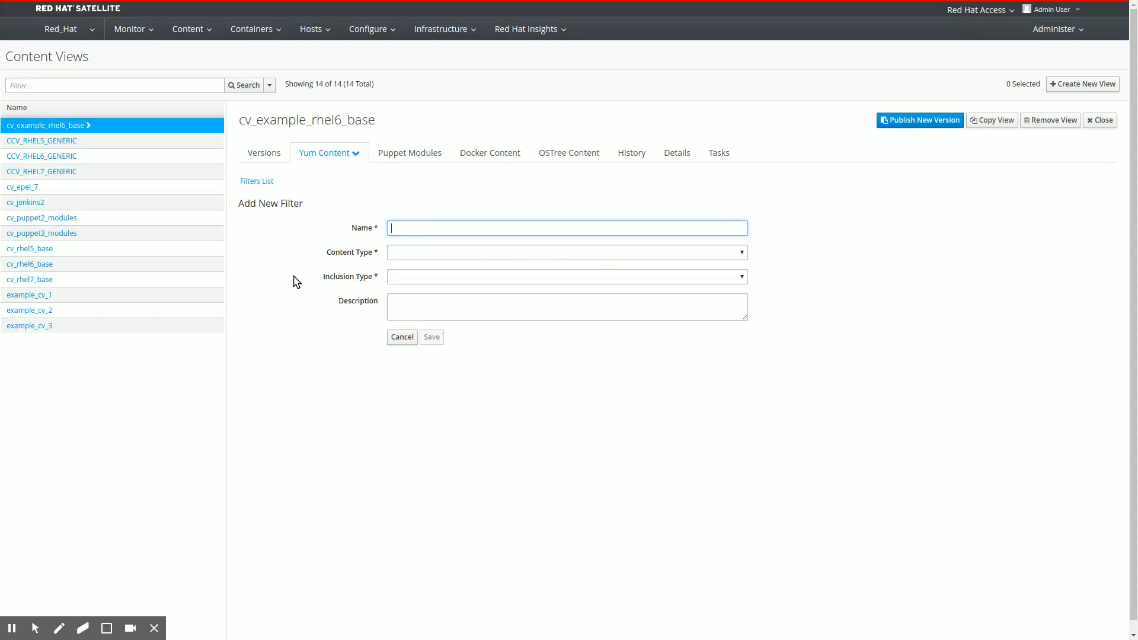
text(All errata until November 22nd, 2016)
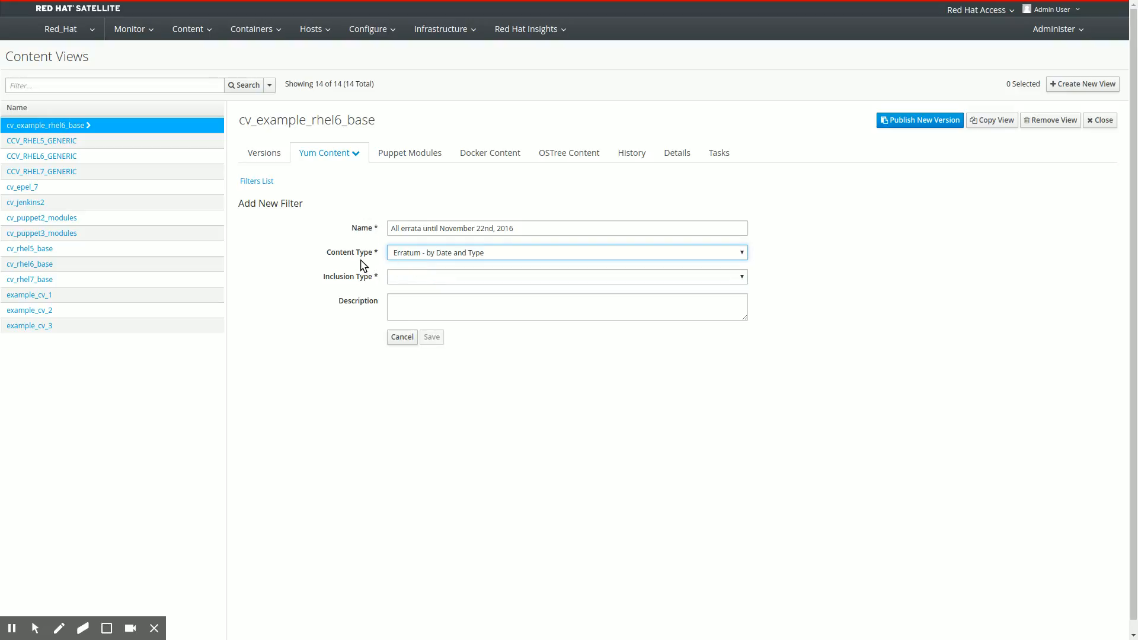
mouse_move(426, 260)
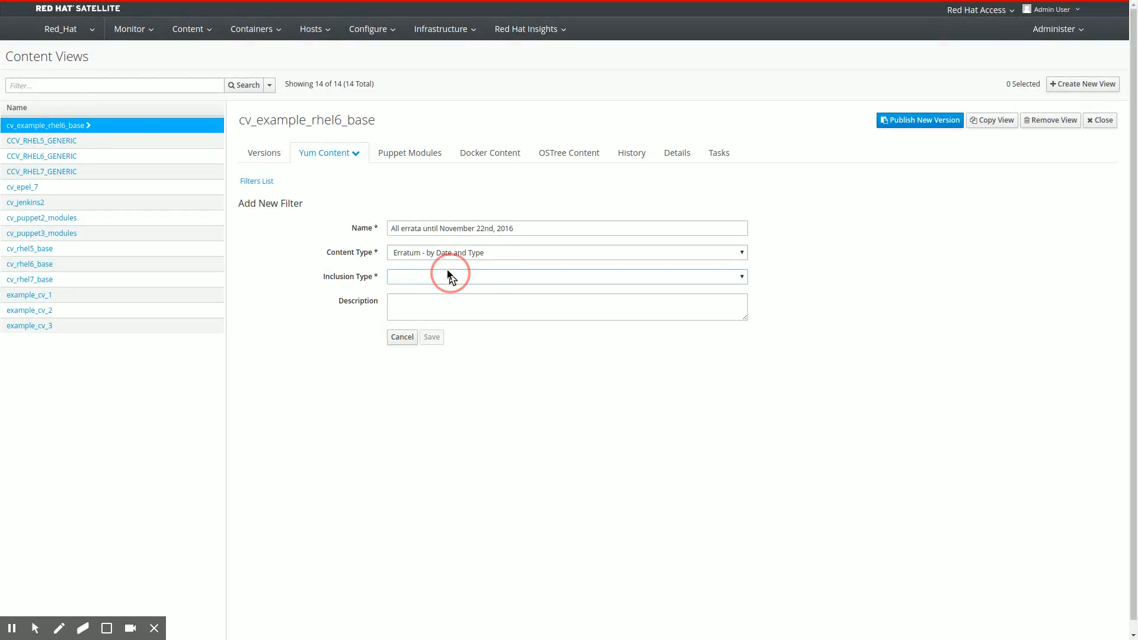
click(566, 276)
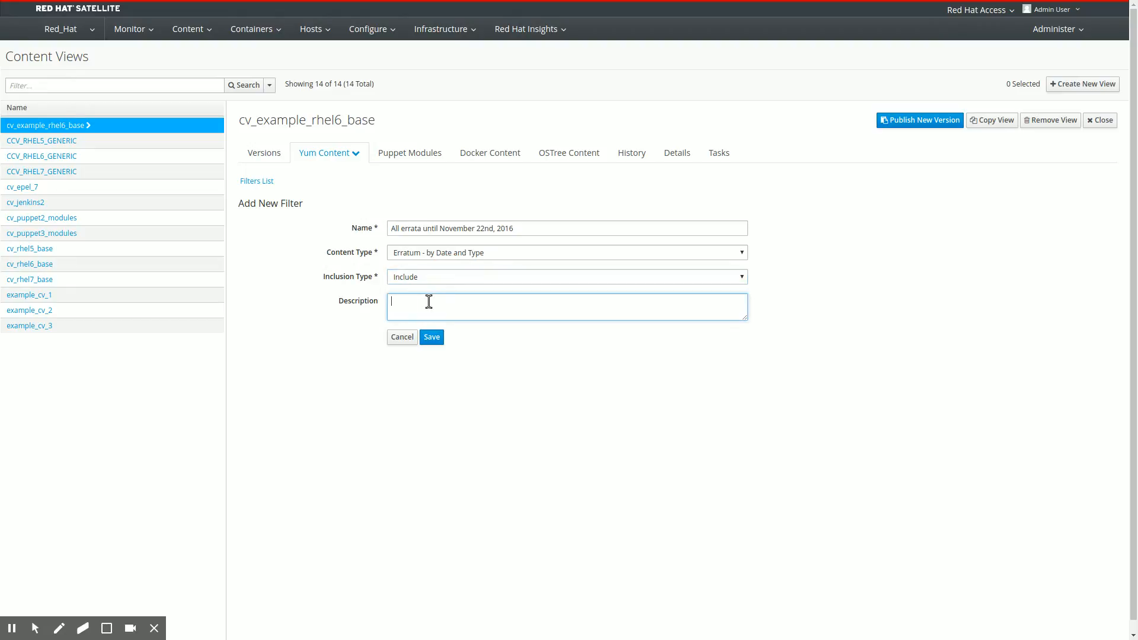
text(All errata until November 22nd, 2016)
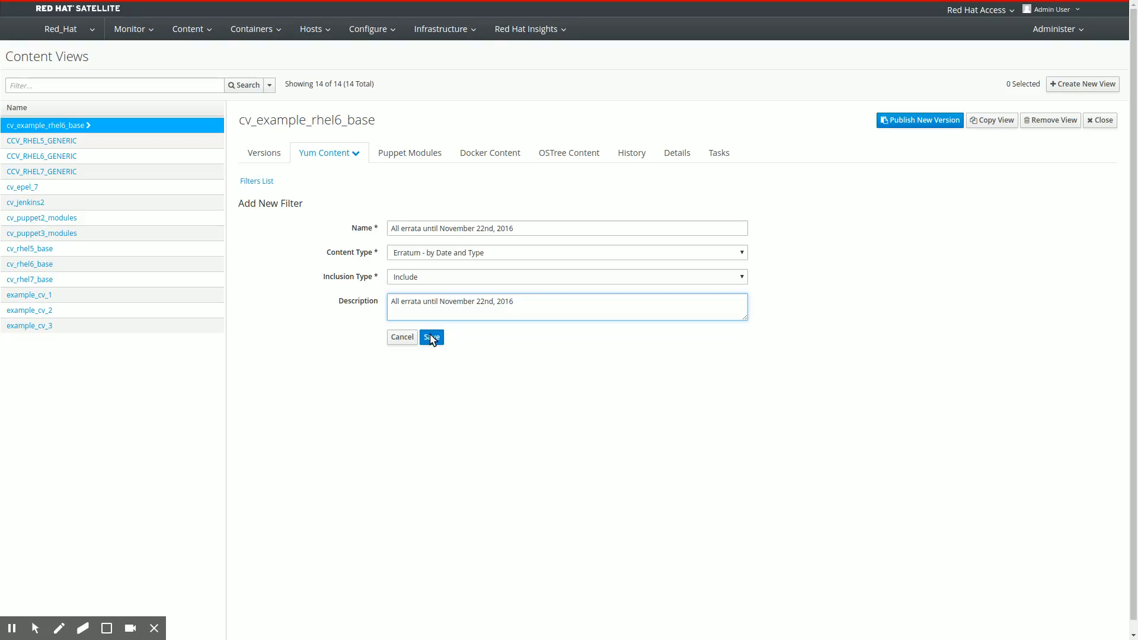
click(431, 337)
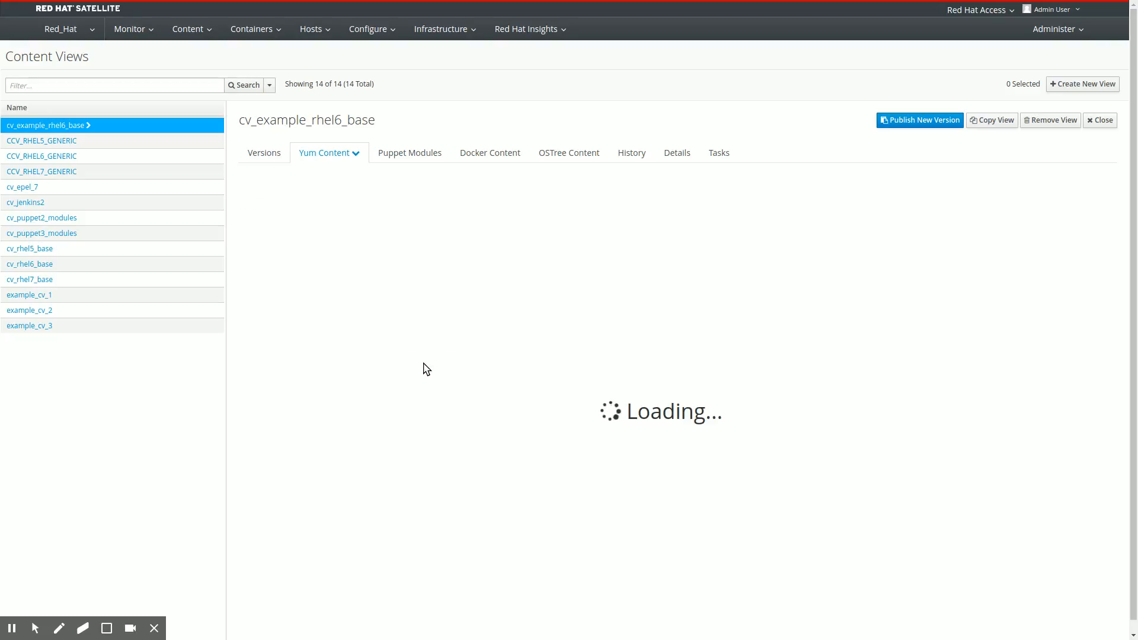
mouse_move(421, 375)
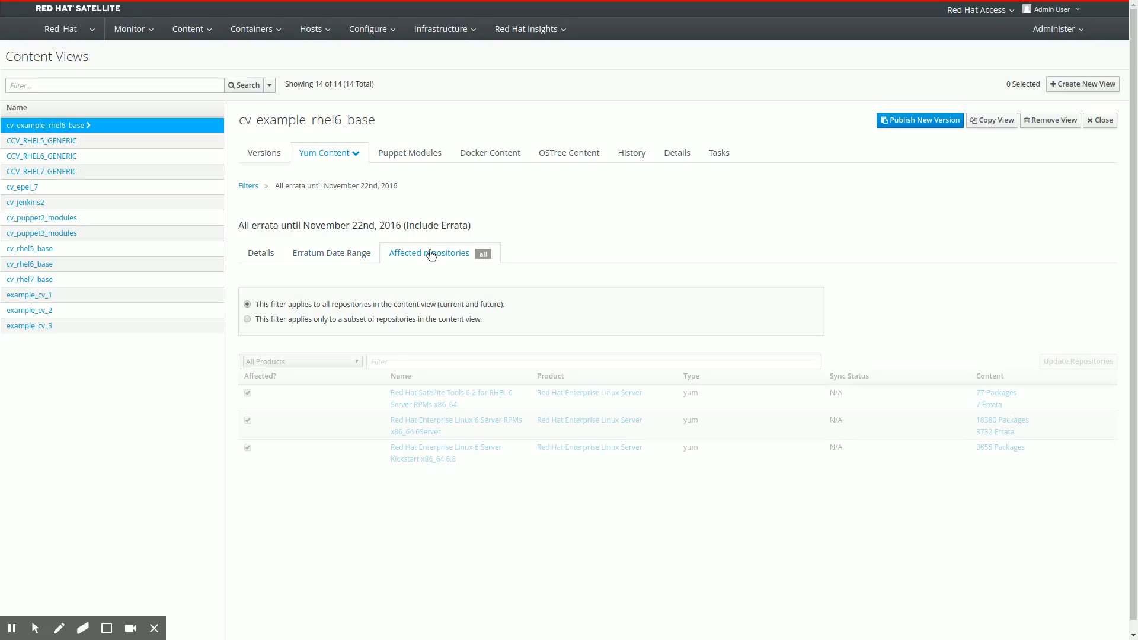
Set the errata filter to apply only to a chosen subset of repositories
click(247, 320)
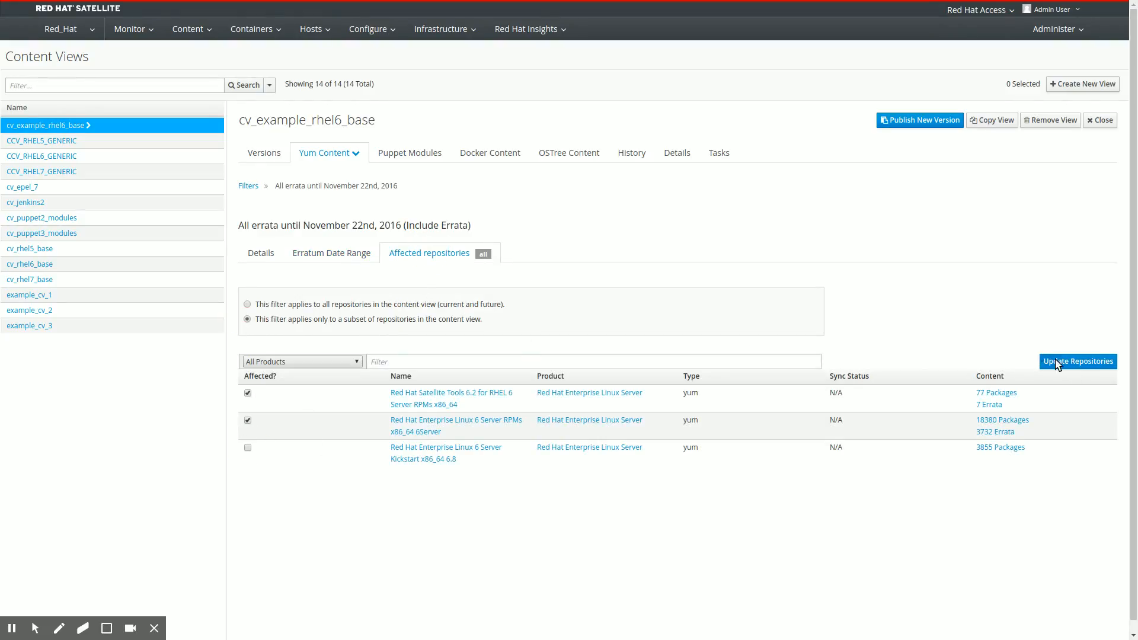
click(331, 253)
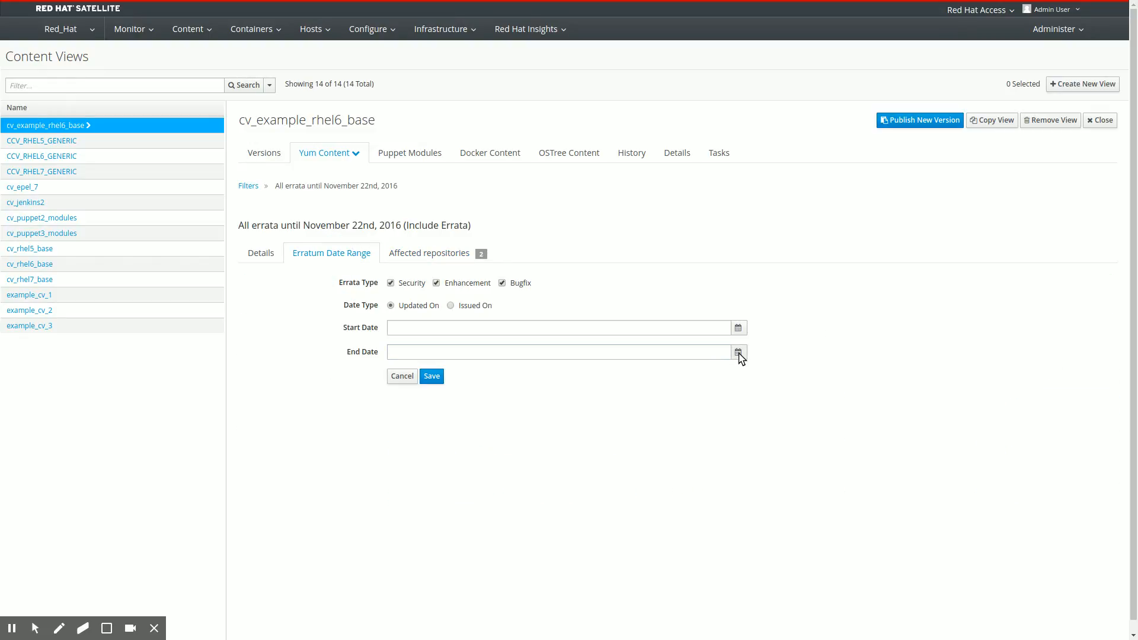
Set the errata filter's end date to 22 November 2016 and save the date range
click(737, 352)
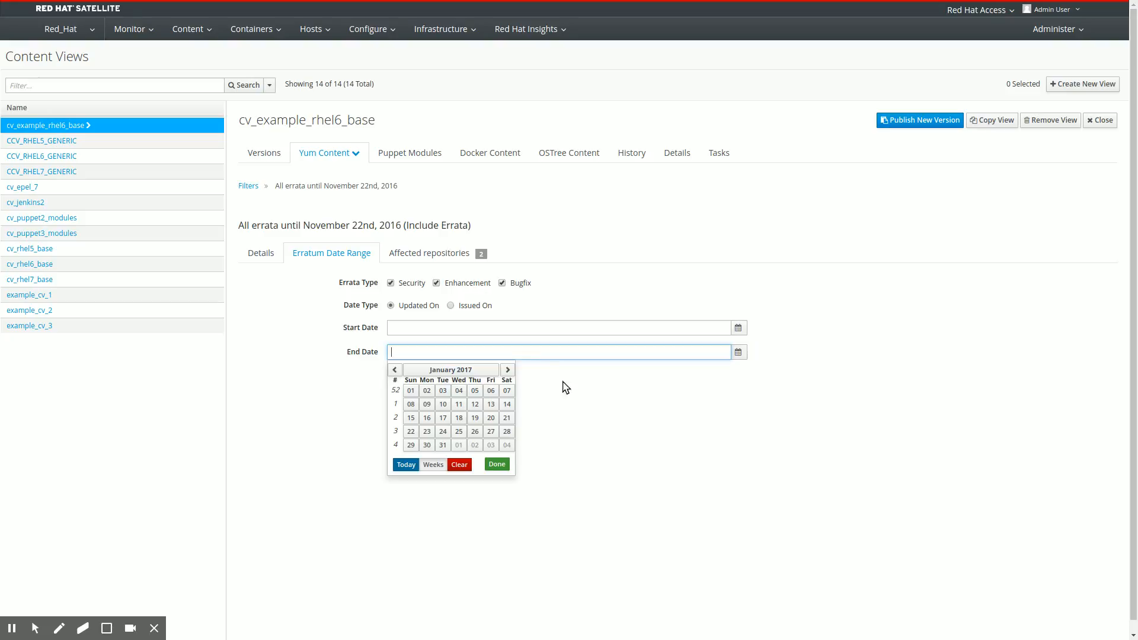
click(395, 369)
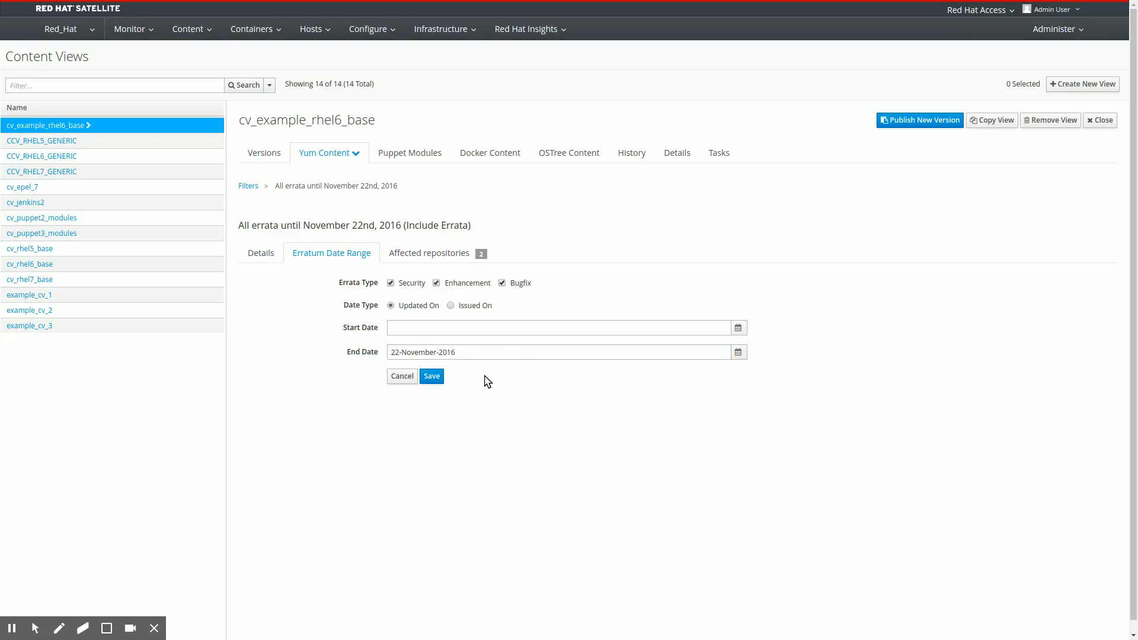
mouse_move(737, 356)
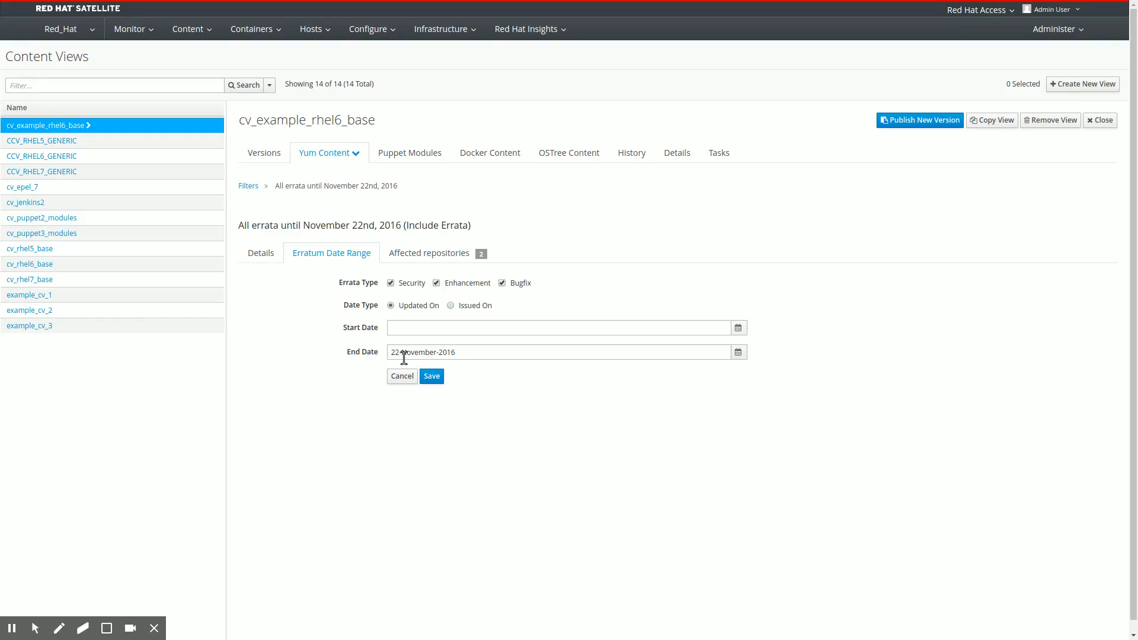
click(431, 375)
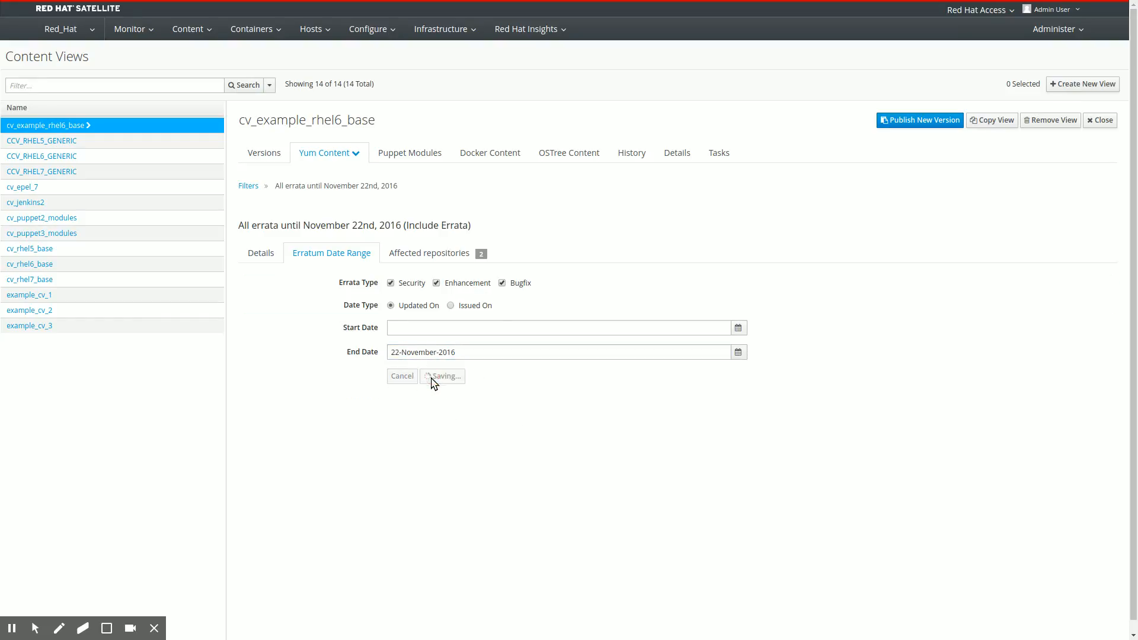
click(442, 376)
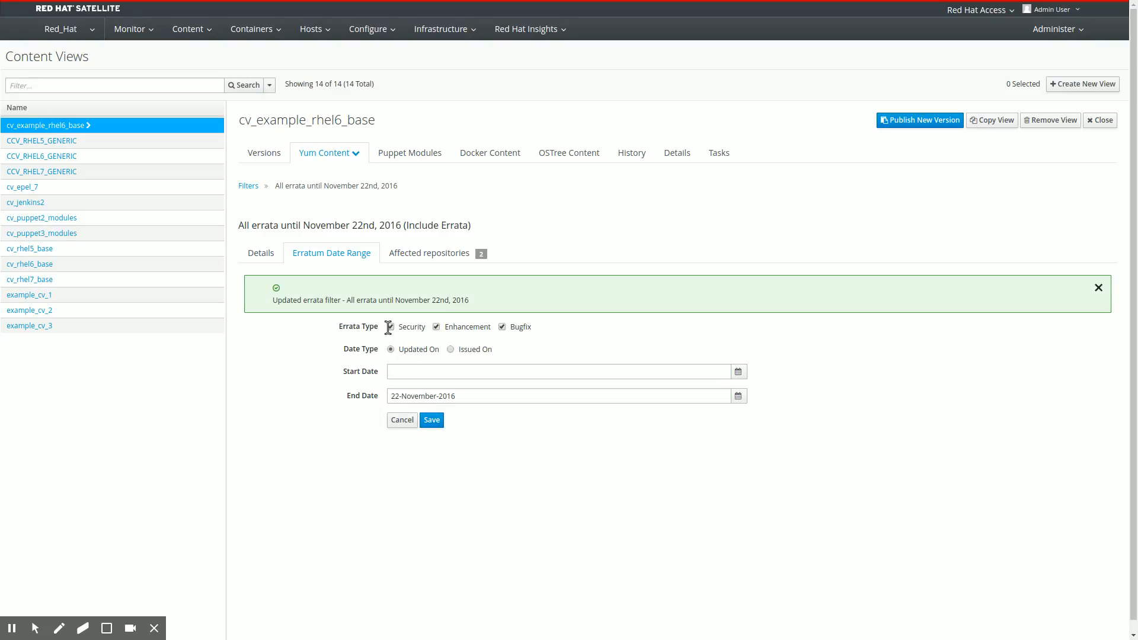
click(1097, 287)
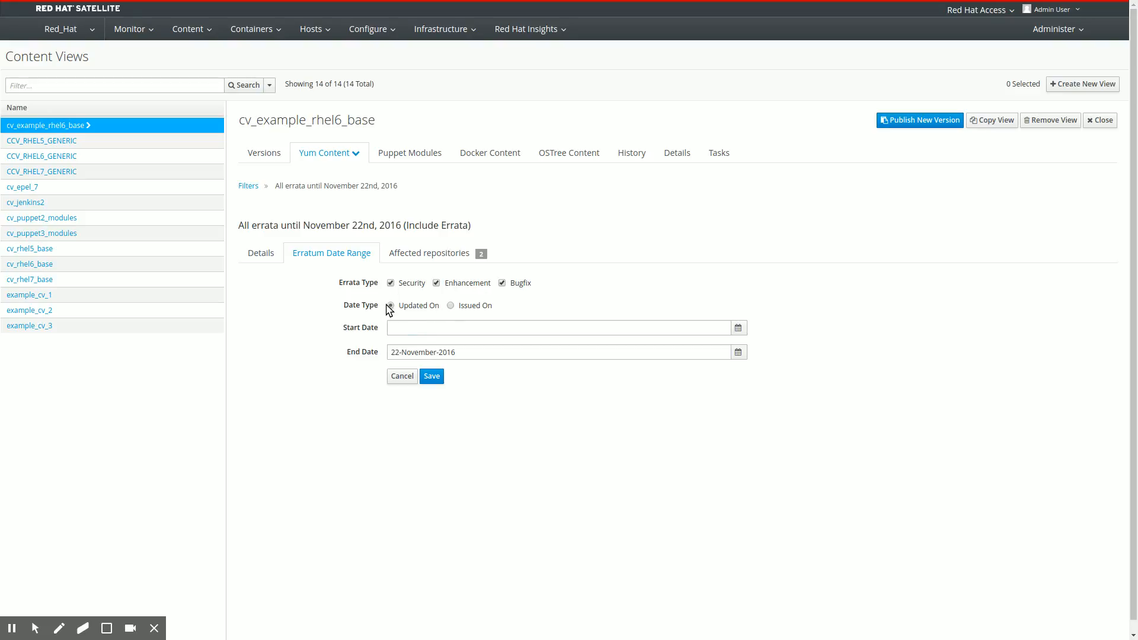
mouse_move(453, 306)
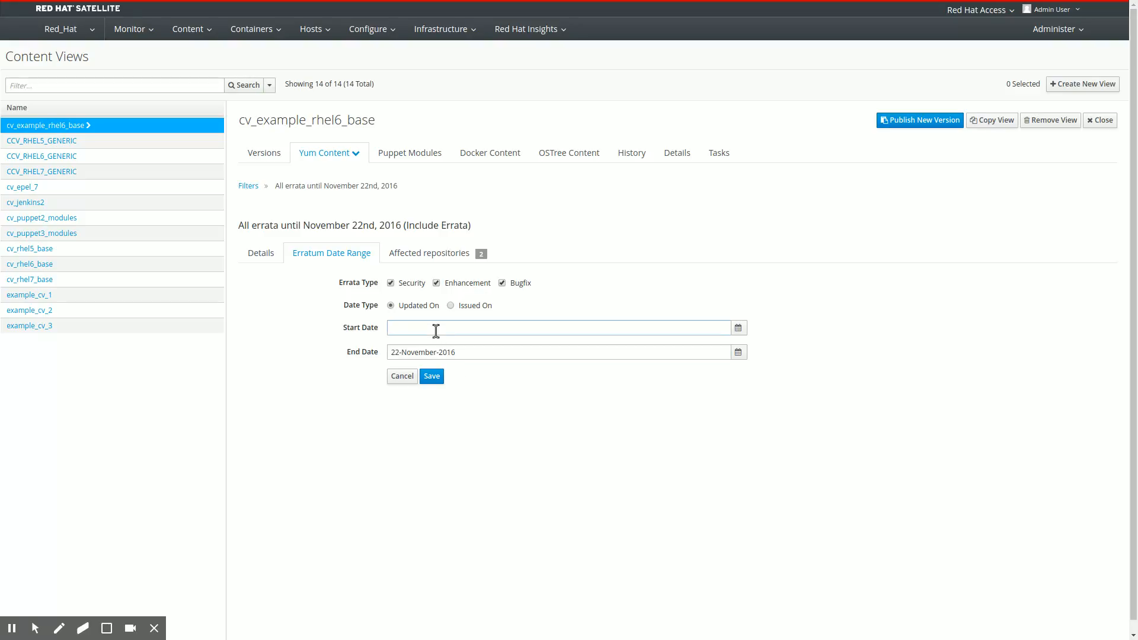
mouse_move(472, 390)
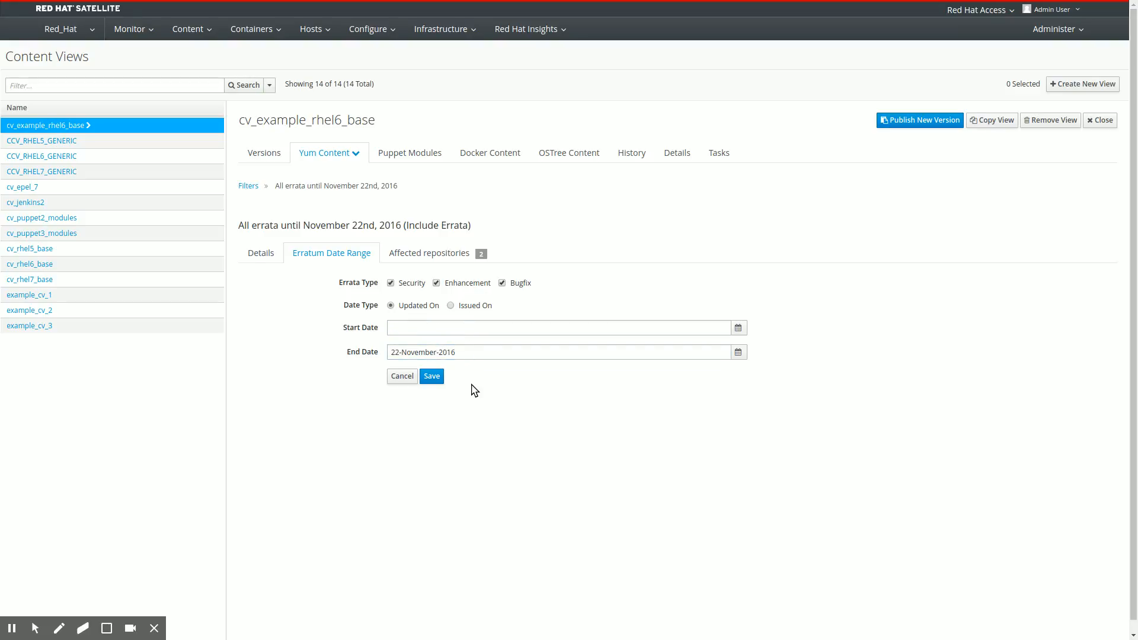
mouse_move(424, 415)
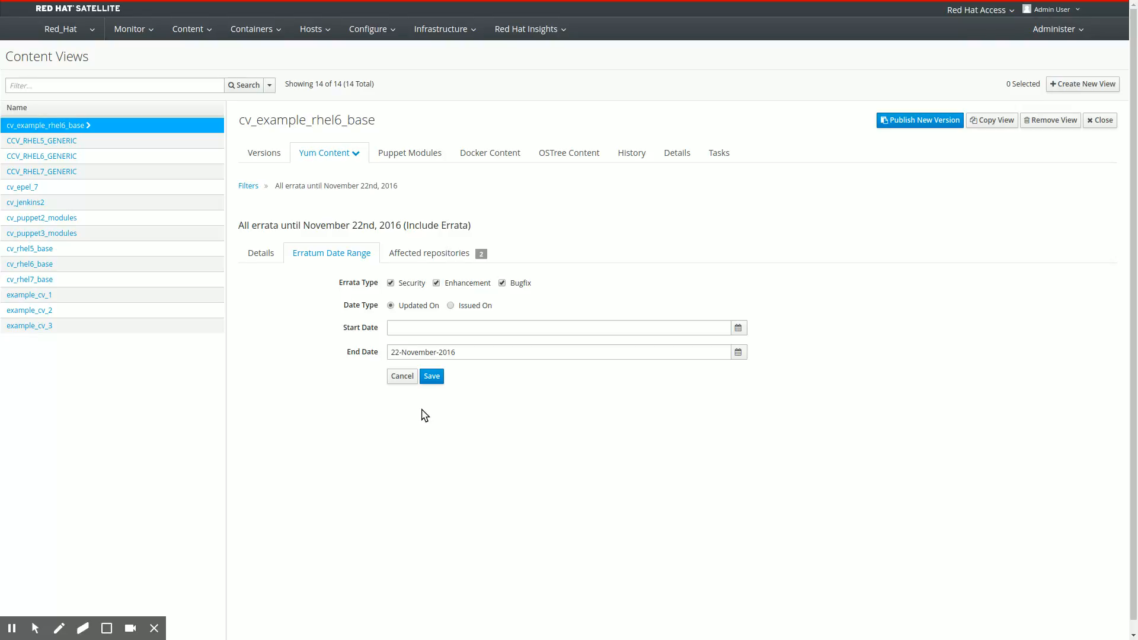
click(430, 376)
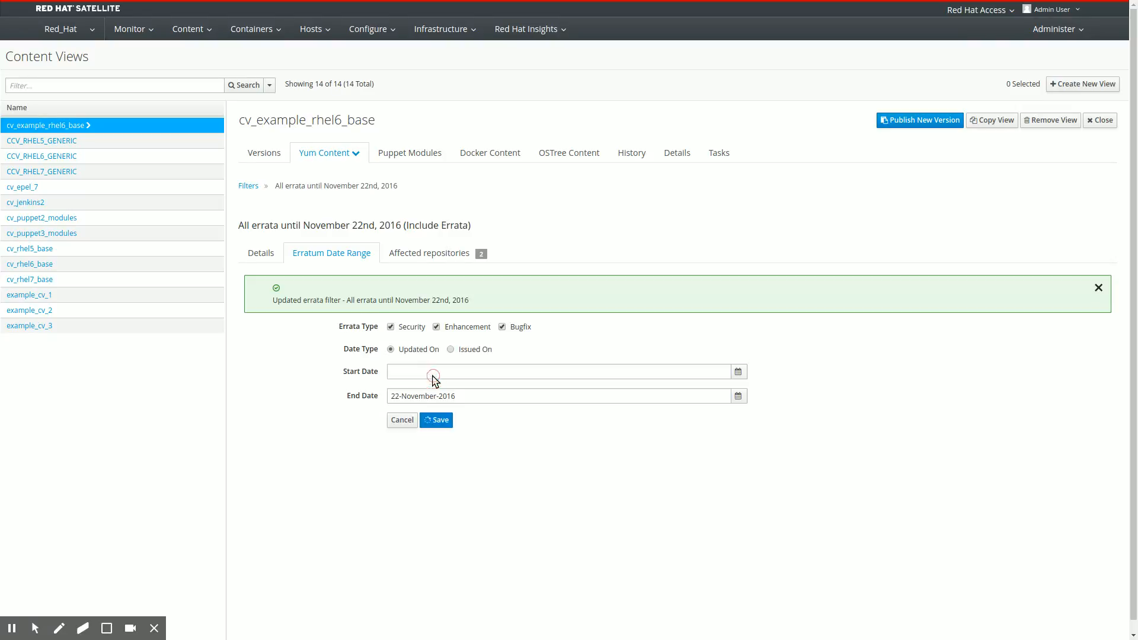
click(248, 185)
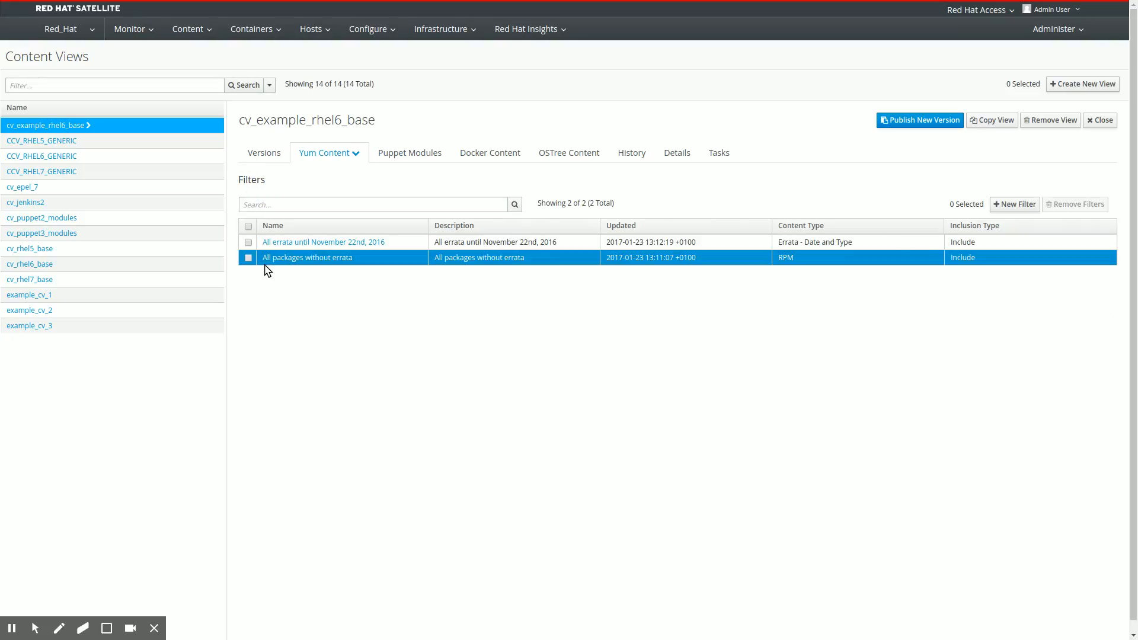
mouse_move(282, 269)
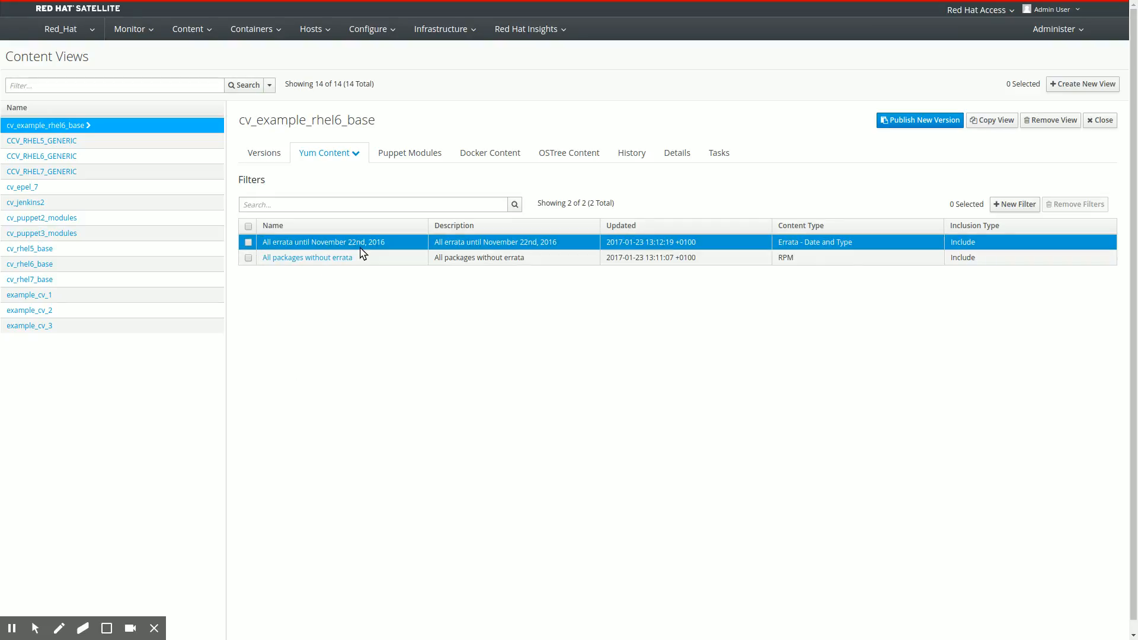
Check both filters in the list and view the content view's Versions tab
click(307, 257)
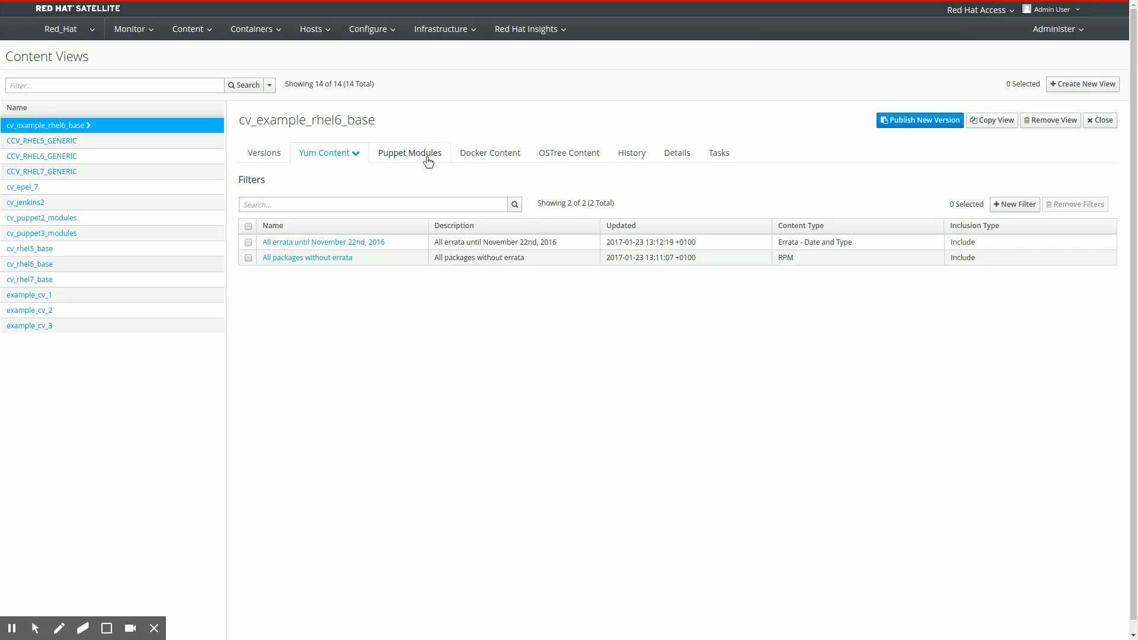
mouse_move(549, 184)
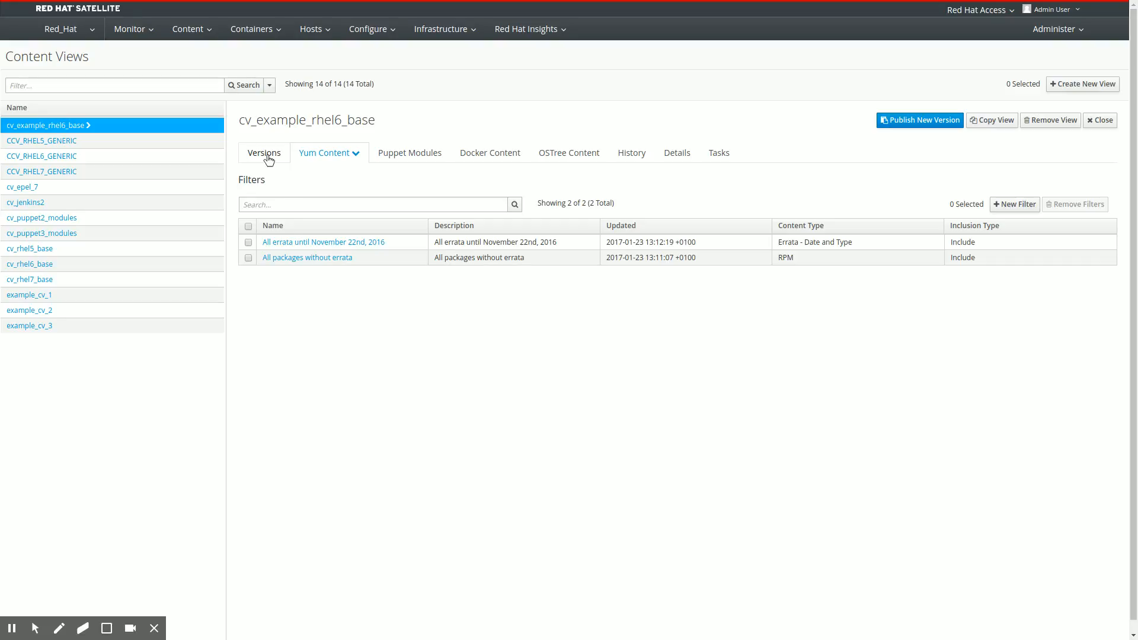
click(263, 152)
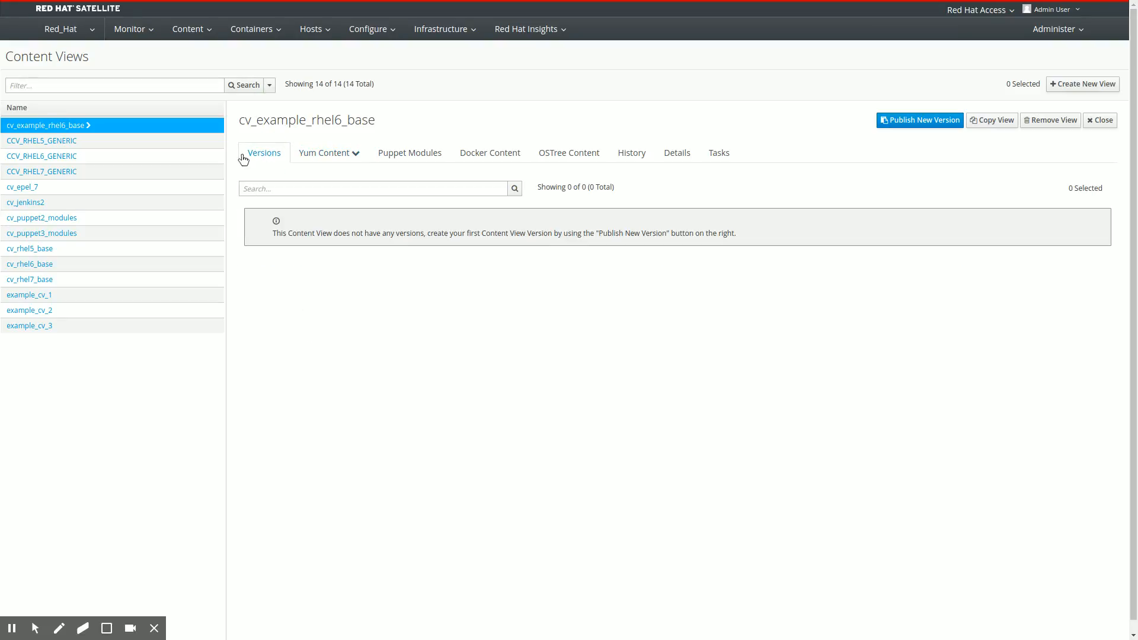
mouse_move(384, 139)
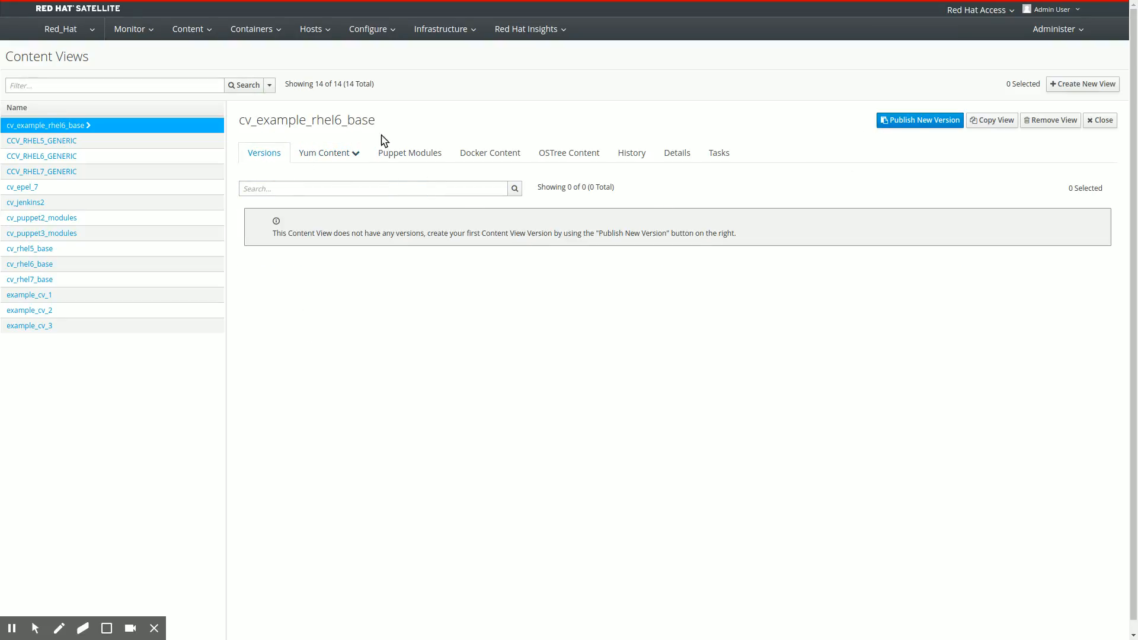
mouse_move(901, 147)
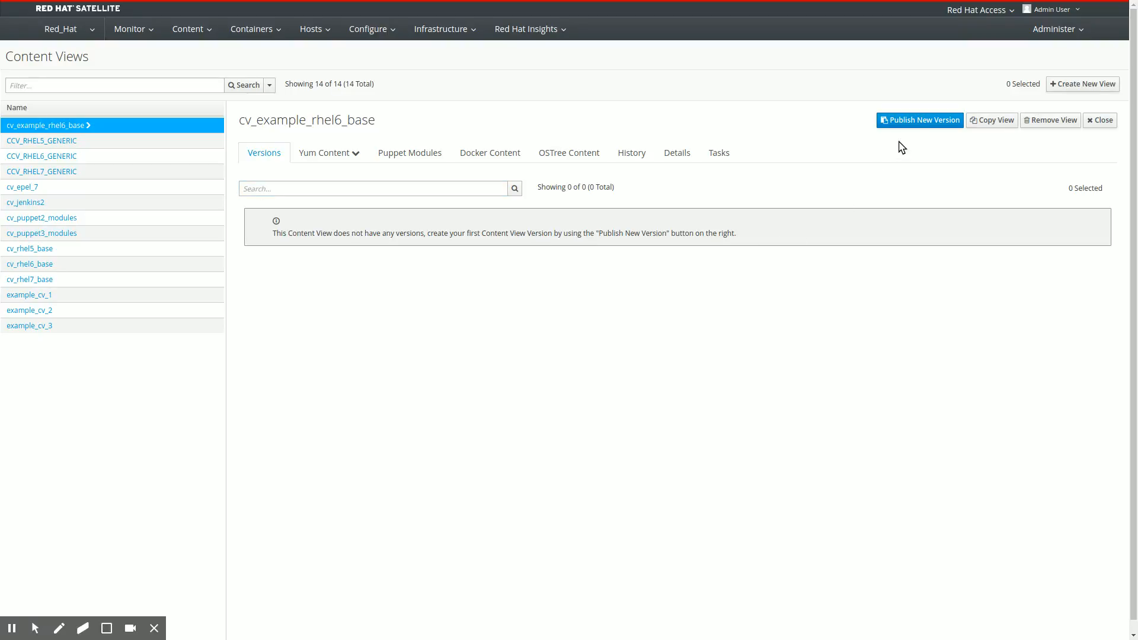
Publish a new version with description 'All errata until November 22nd, 2016'
click(918, 119)
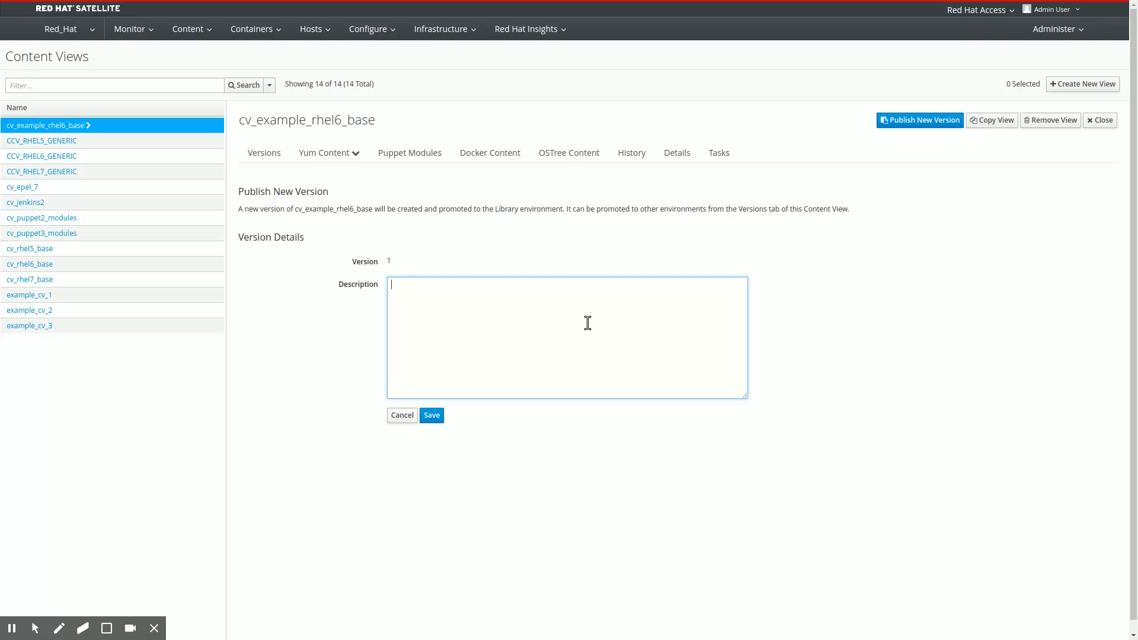
text(All errata until November 22nd, 2016)
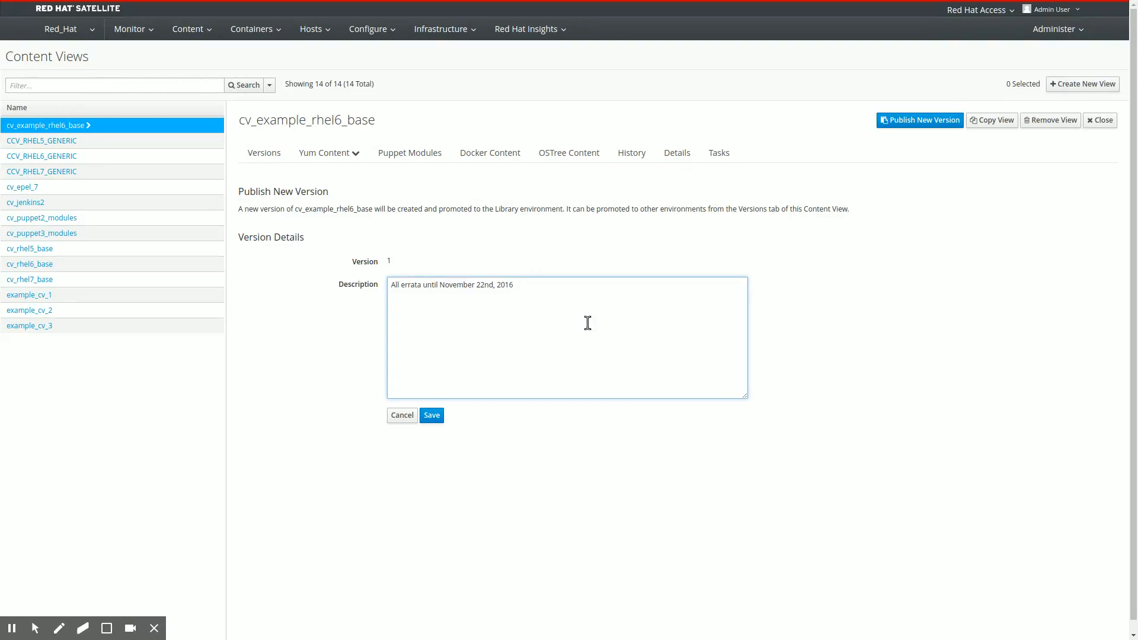
mouse_move(431, 415)
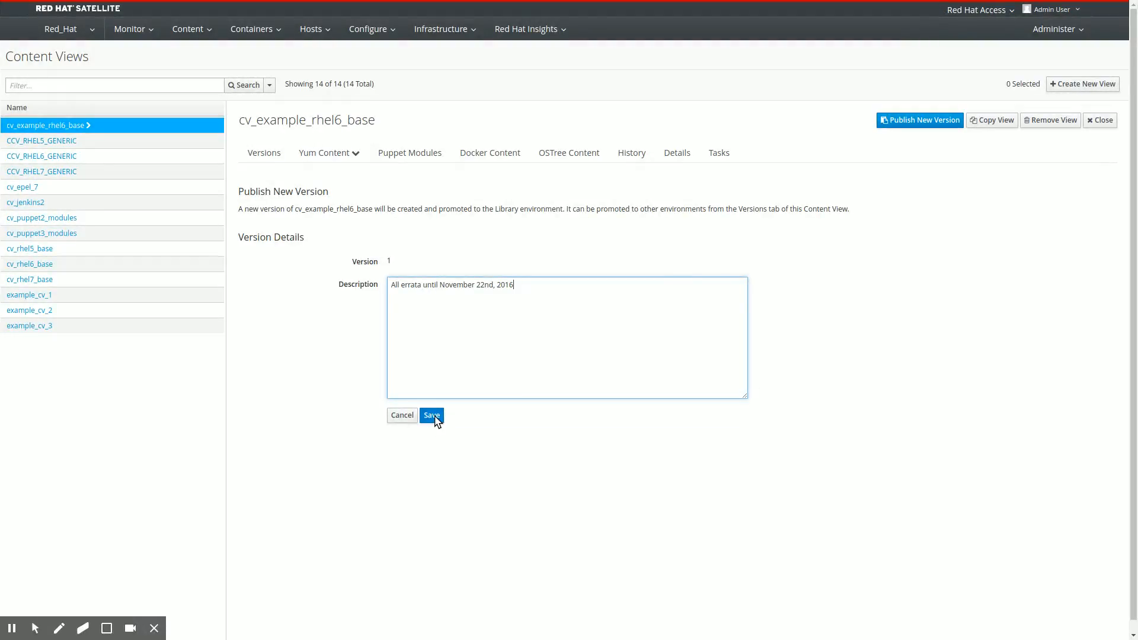
click(431, 415)
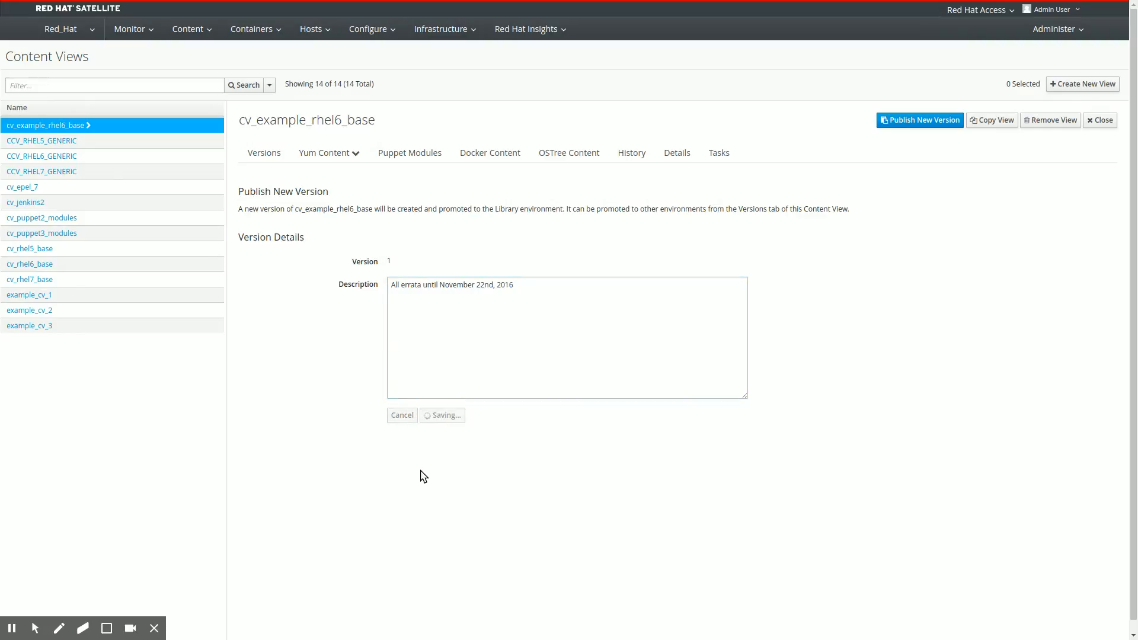
mouse_move(405, 478)
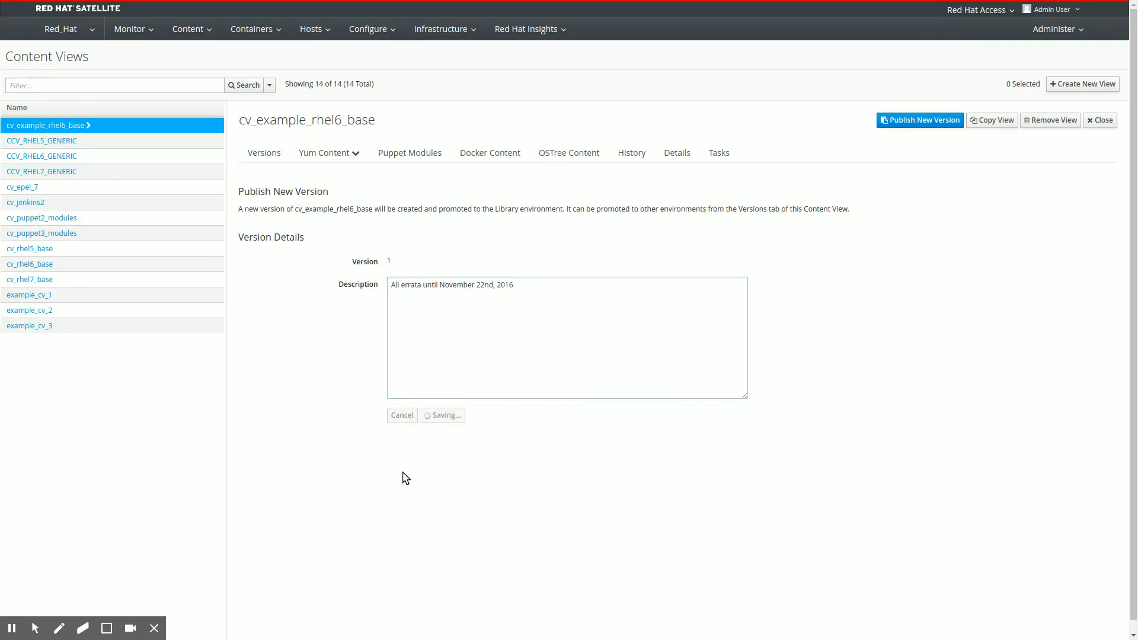